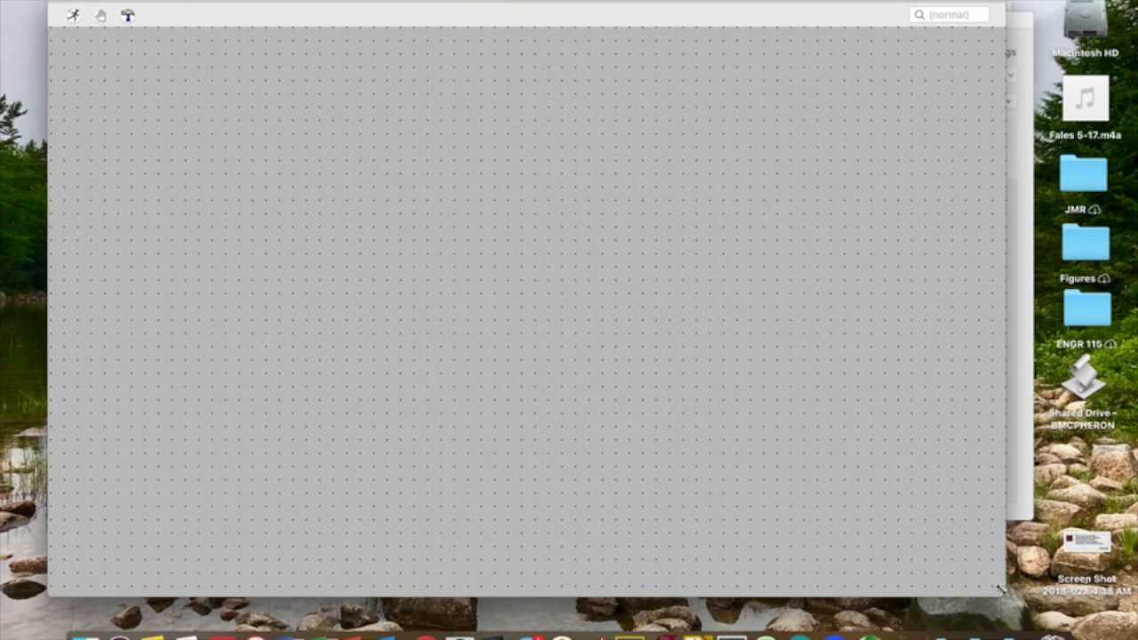
Step: Place three voltage sources found by searching 'vol', and type the name Vab for V1
{"action": "right_click", "coordinate": [396, 226]}
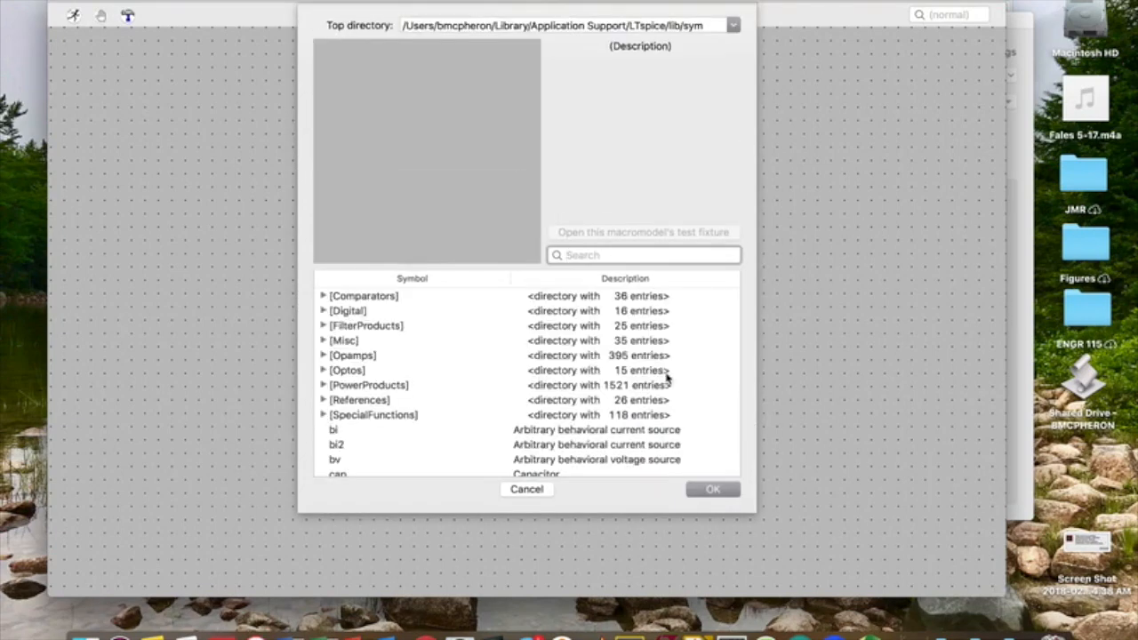
{"action": "type", "text": "vol"}
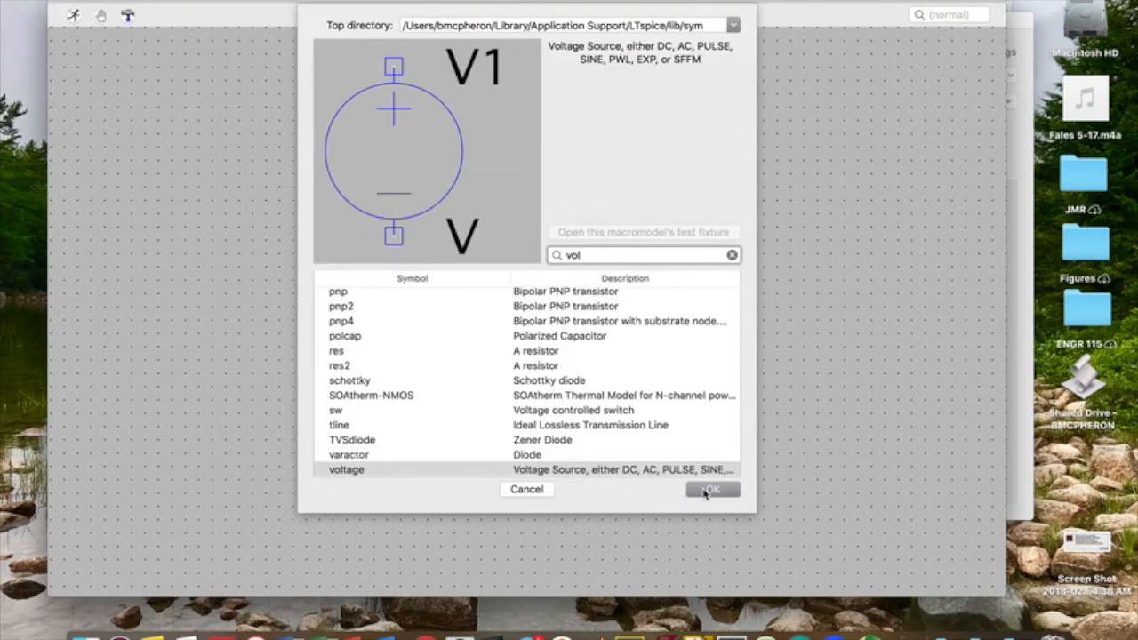
{"action": "left_click", "coordinate": [712, 489]}
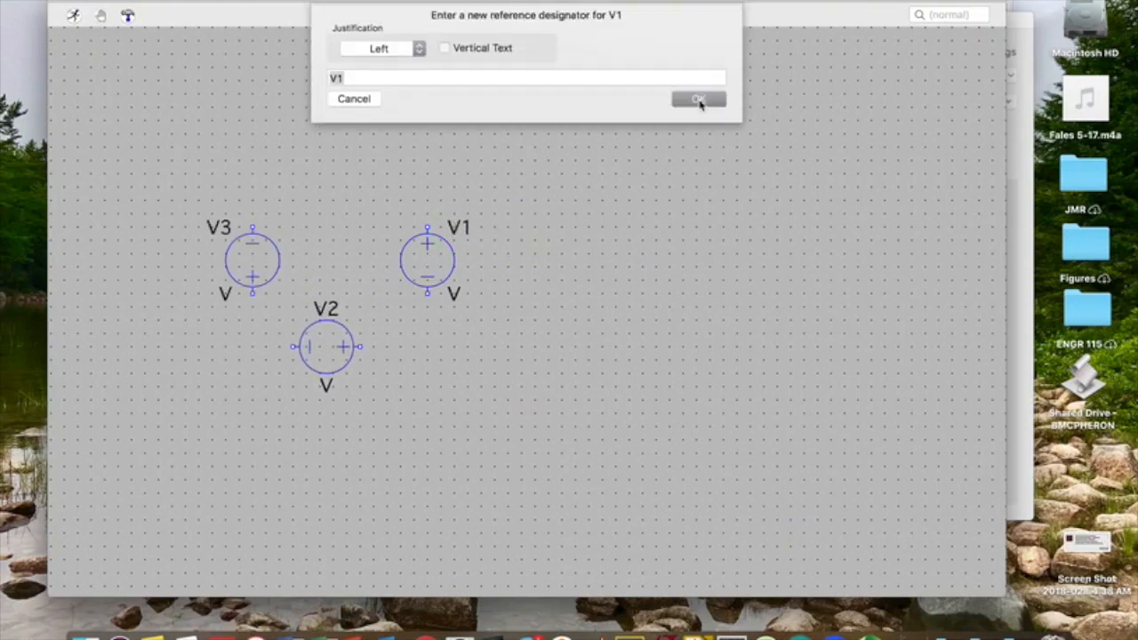
{"action": "type", "text": "Vab"}
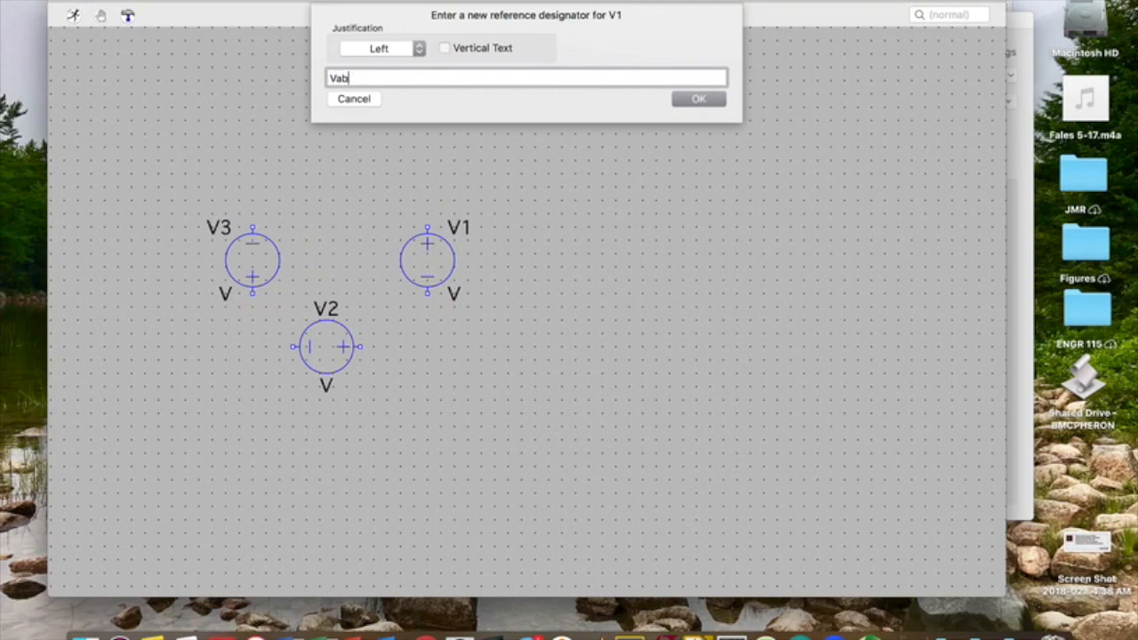
Step: Confirm the Vab name and start placing a resistor for the load branches
{"action": "left_click", "coordinate": [698, 98]}
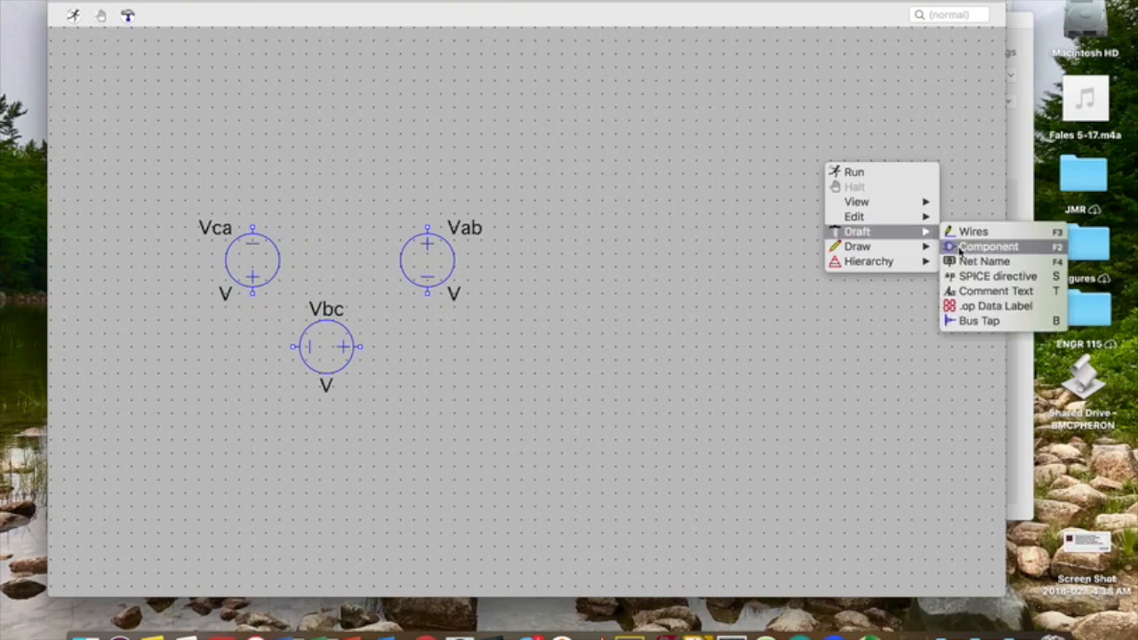
{"action": "left_click", "coordinate": [989, 247]}
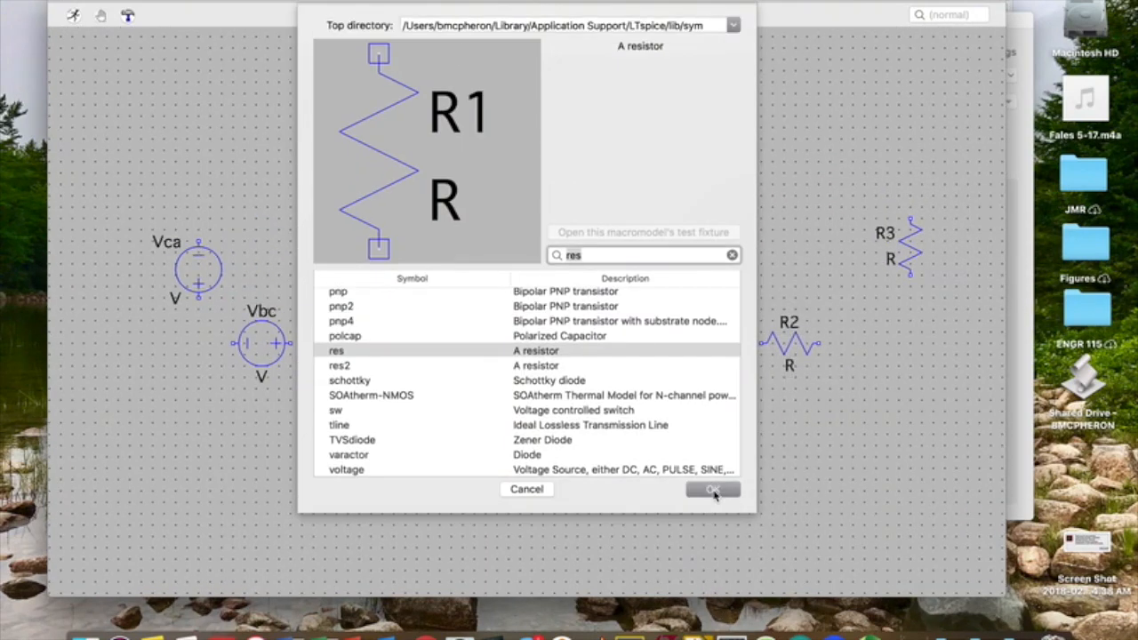
{"action": "left_click", "coordinate": [713, 489]}
{"action": "type", "text": "RAB"}
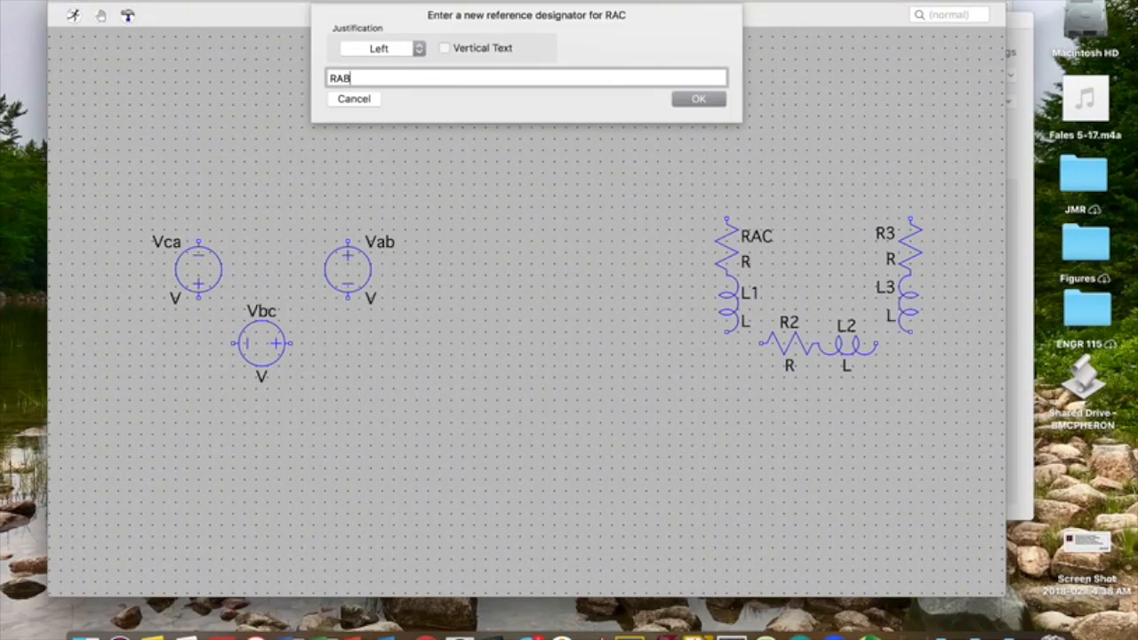
{"action": "mouse_move", "coordinate": [728, 60]}
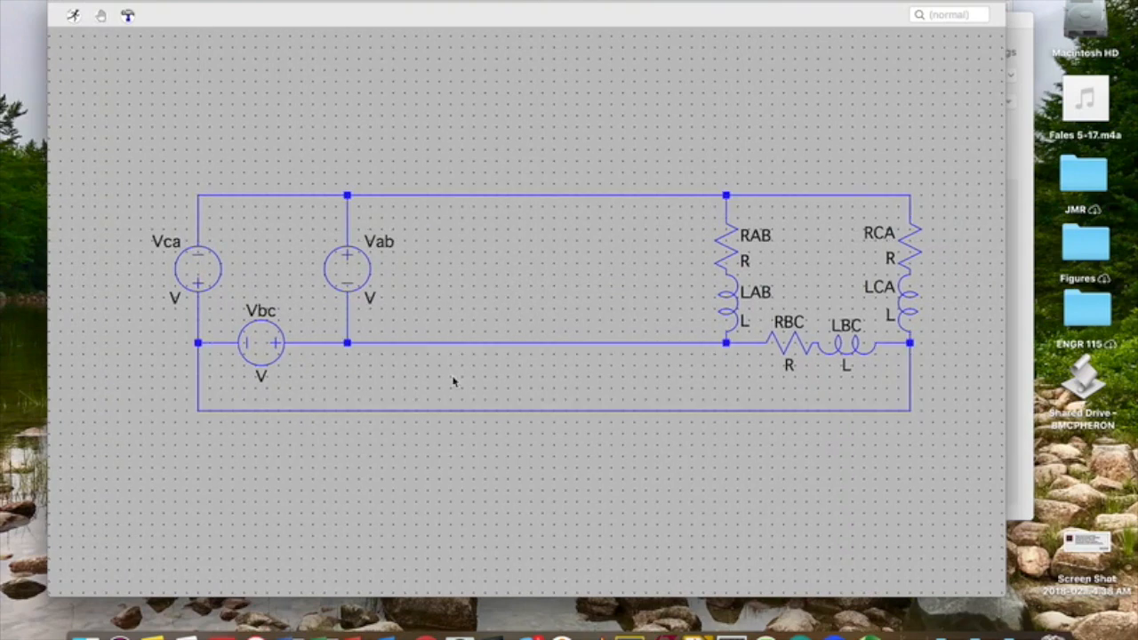
{"action": "mouse_move", "coordinate": [369, 371]}
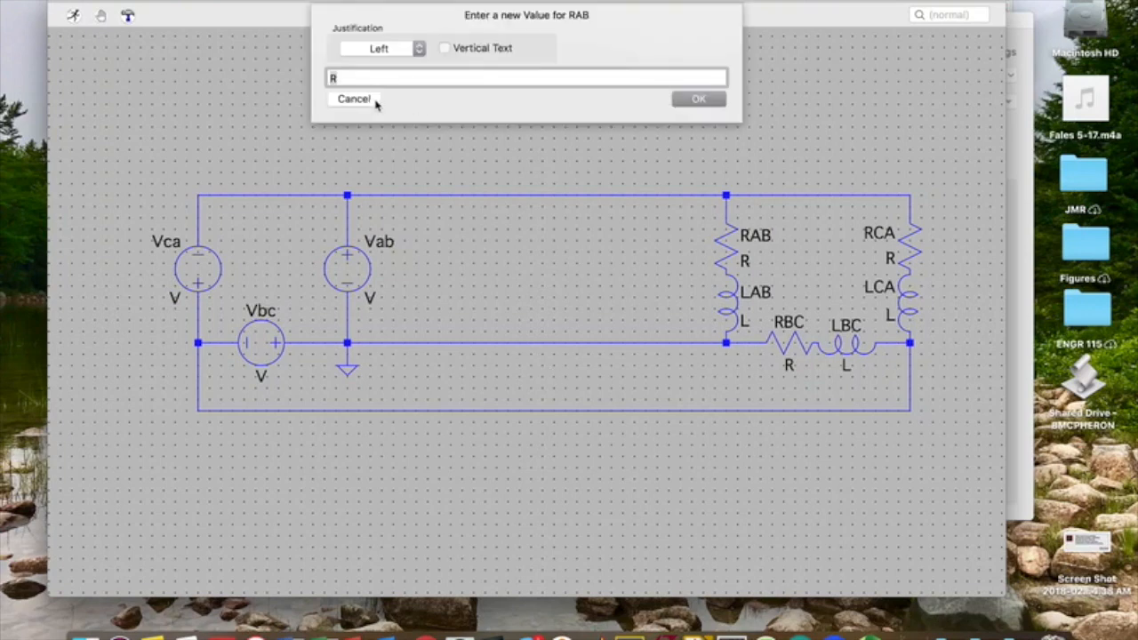
Step: Set resistor RAB's value to 20
{"action": "left_click", "coordinate": [698, 99]}
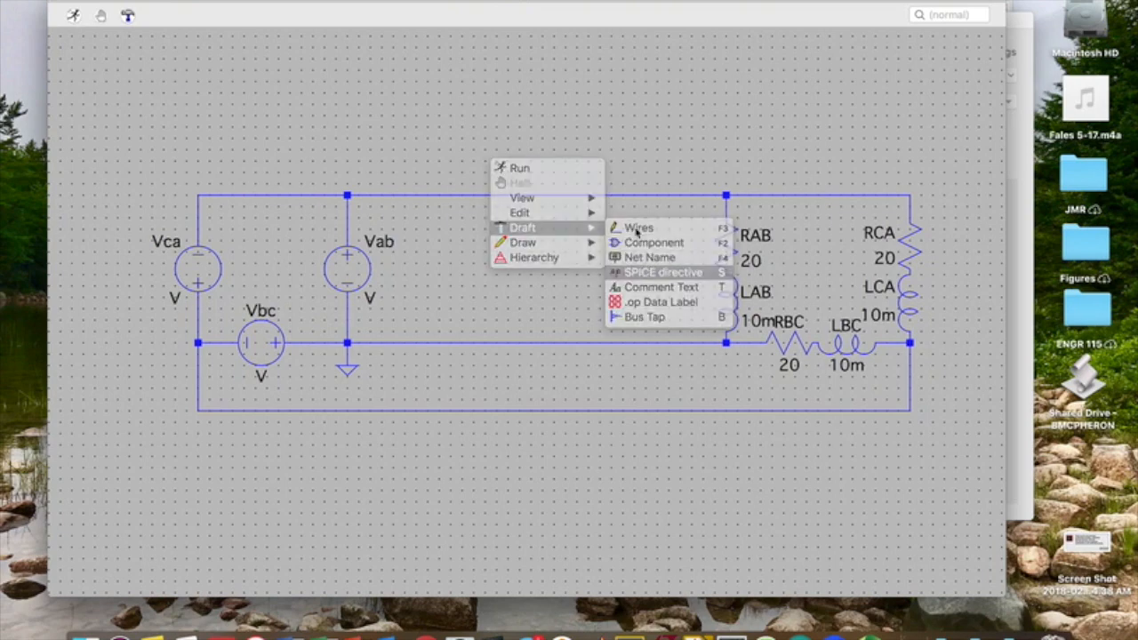
Step: Place the SPICE directive '.ac lin 1 377 377' on the schematic
{"action": "left_click", "coordinate": [662, 272]}
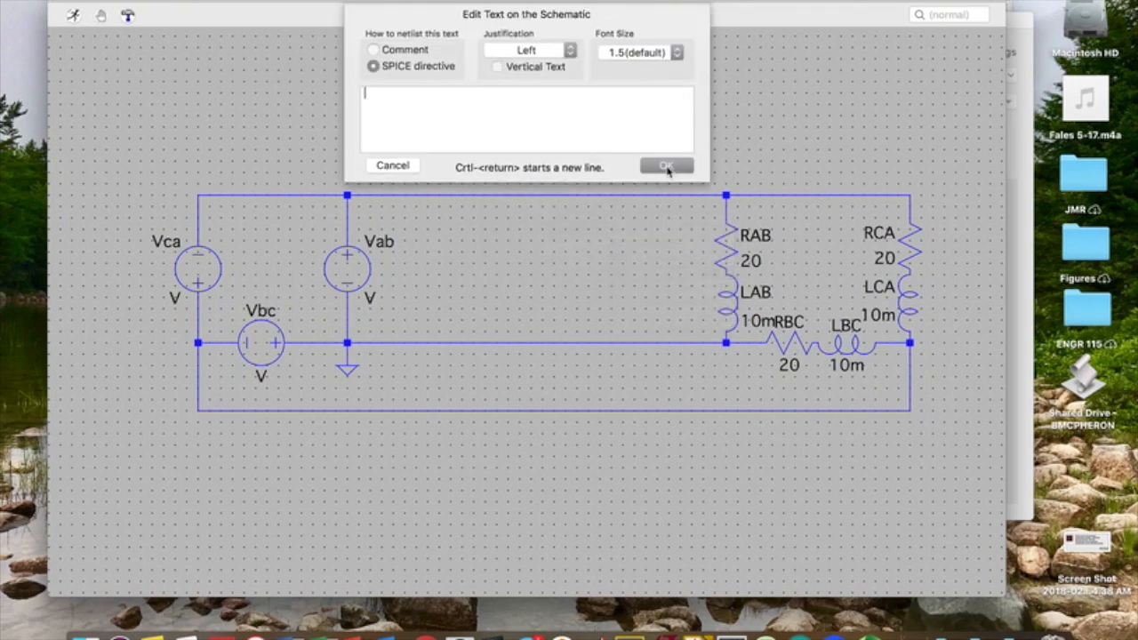
{"action": "type", "text": ".ac"}
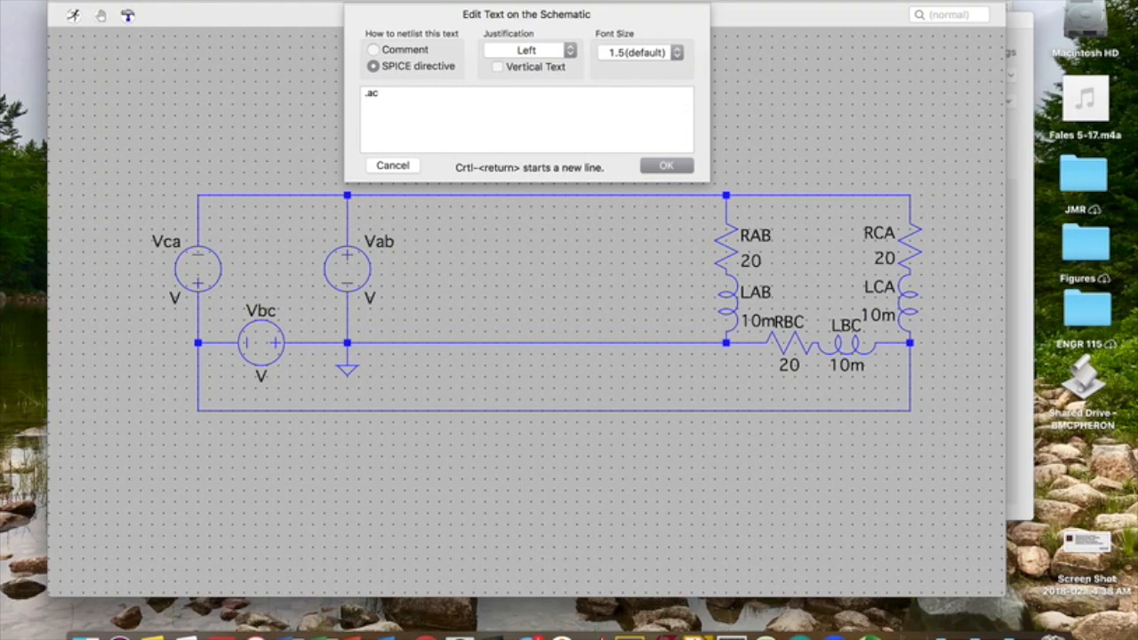
{"action": "type", "text": "lin"}
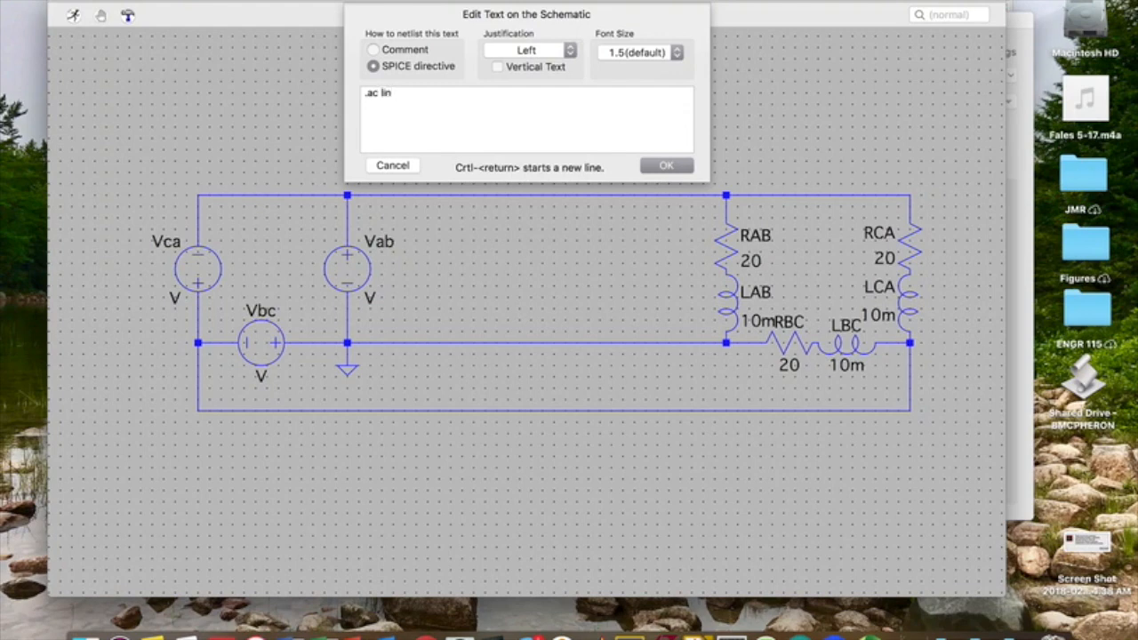
{"action": "type", "text": "1"}
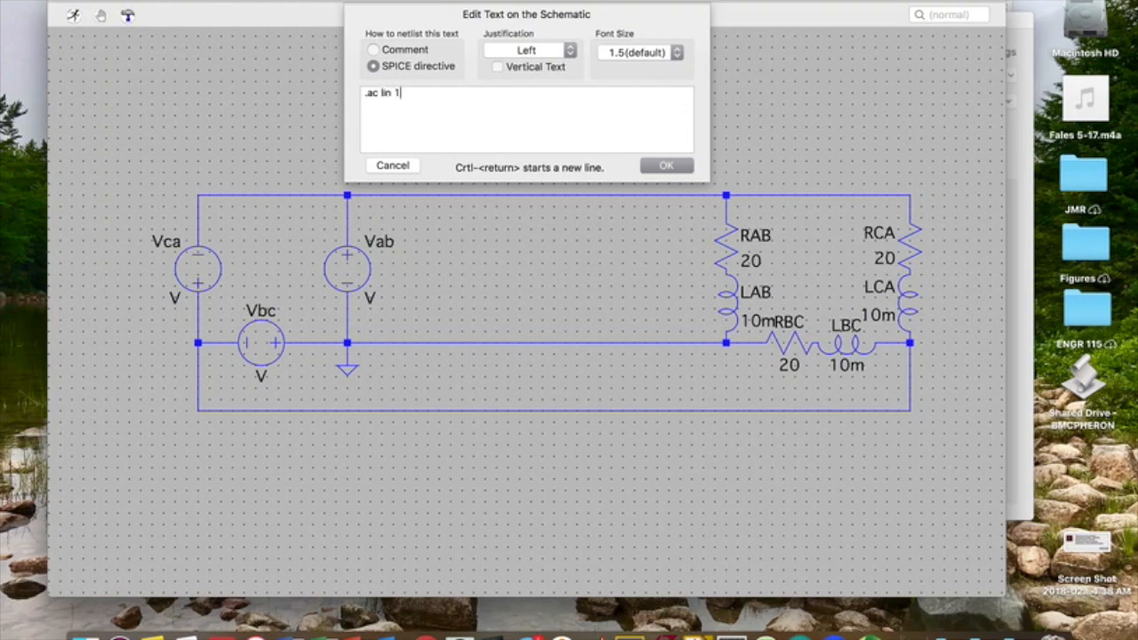
{"action": "type", "text": "377"}
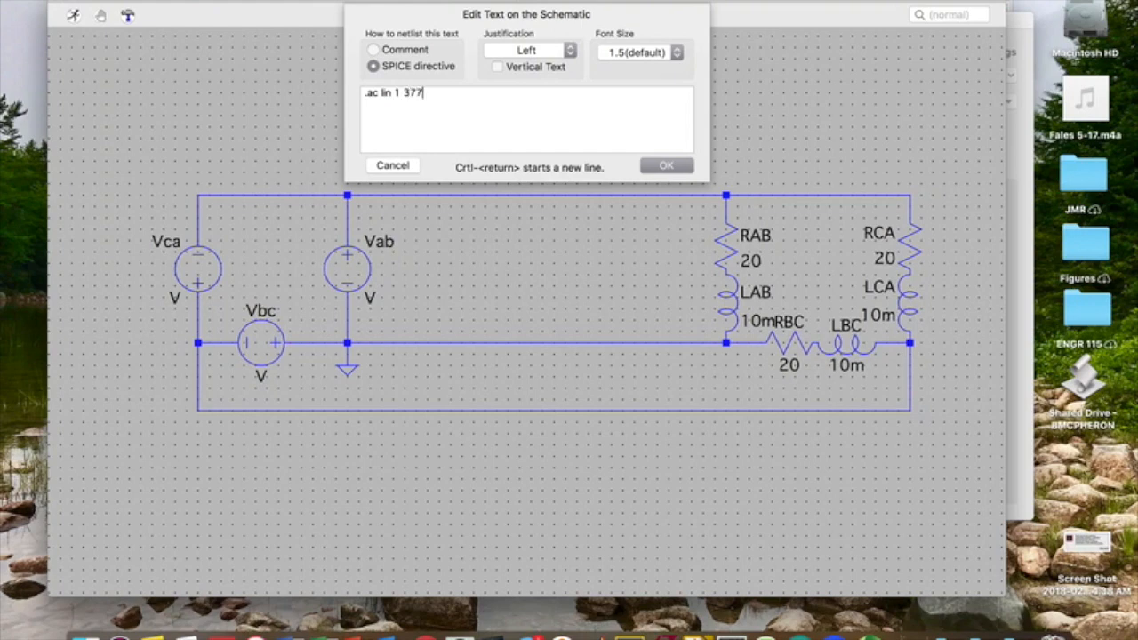
{"action": "type", "text": "377"}
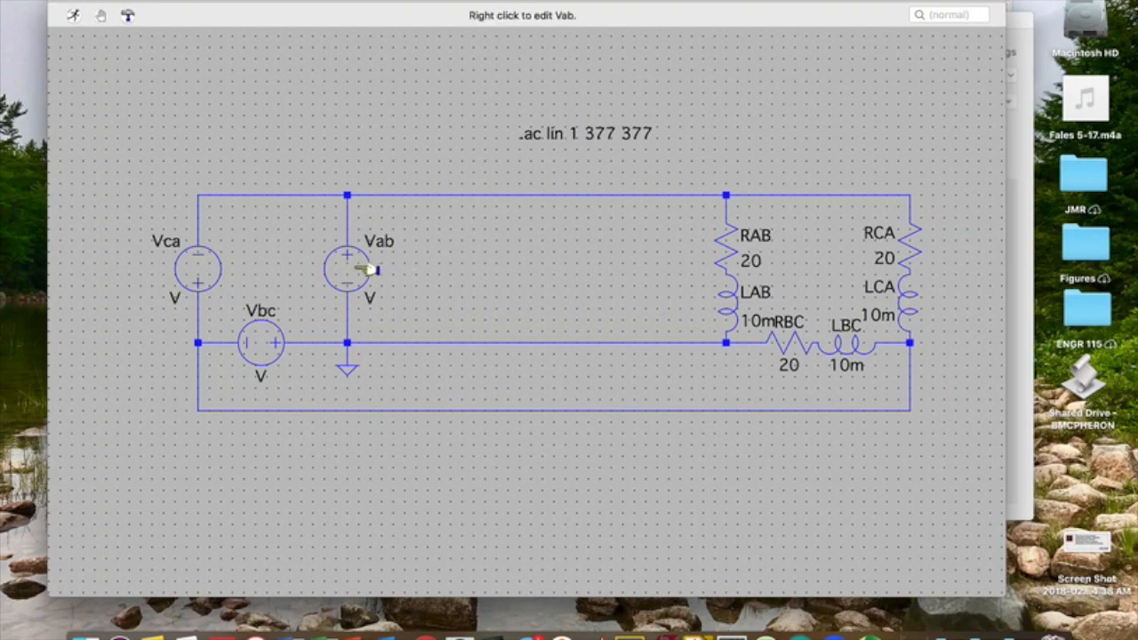
Step: Give Vab AC amplitude 330, hiding the DC value and showing the AC values
{"action": "right_click", "coordinate": [347, 267]}
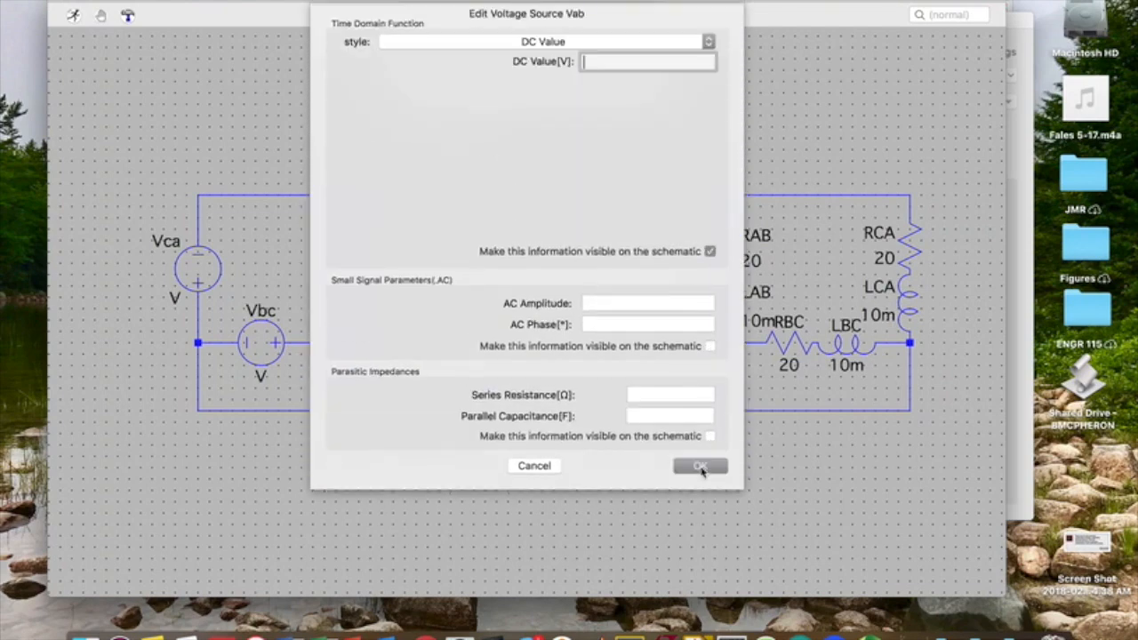
{"action": "mouse_move", "coordinate": [572, 102]}
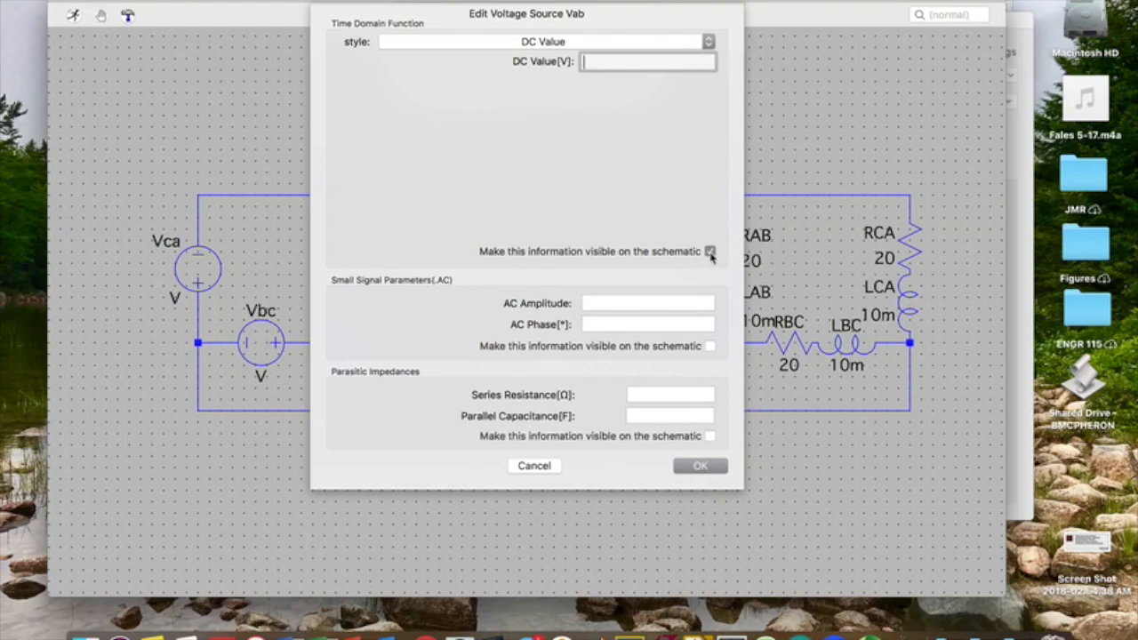
{"action": "left_click", "coordinate": [647, 303]}
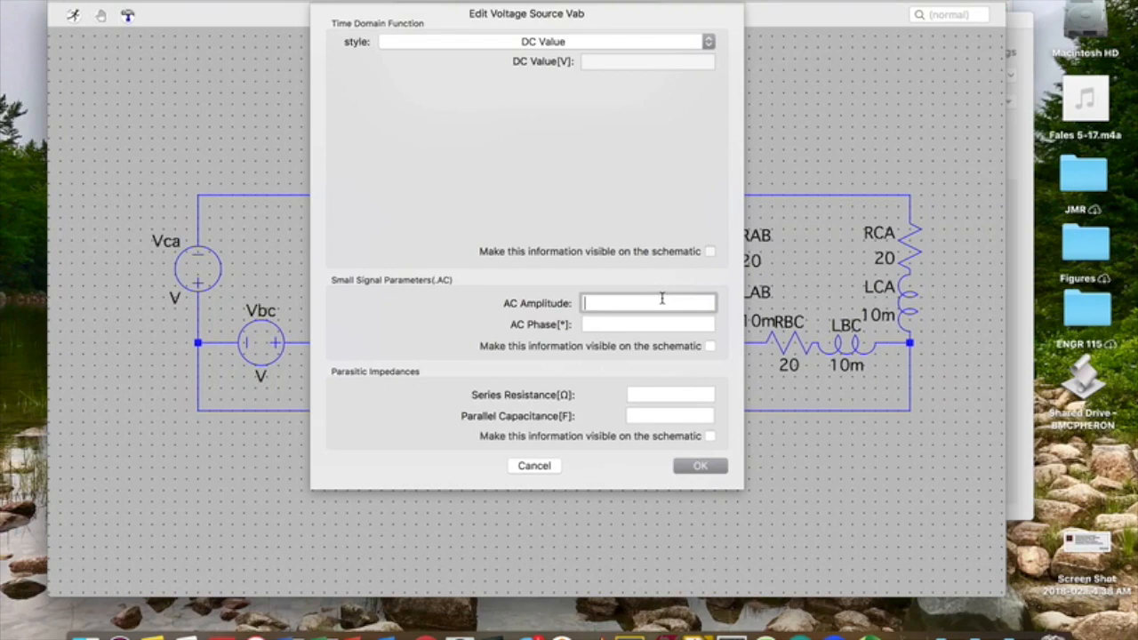
{"action": "type", "text": "330"}
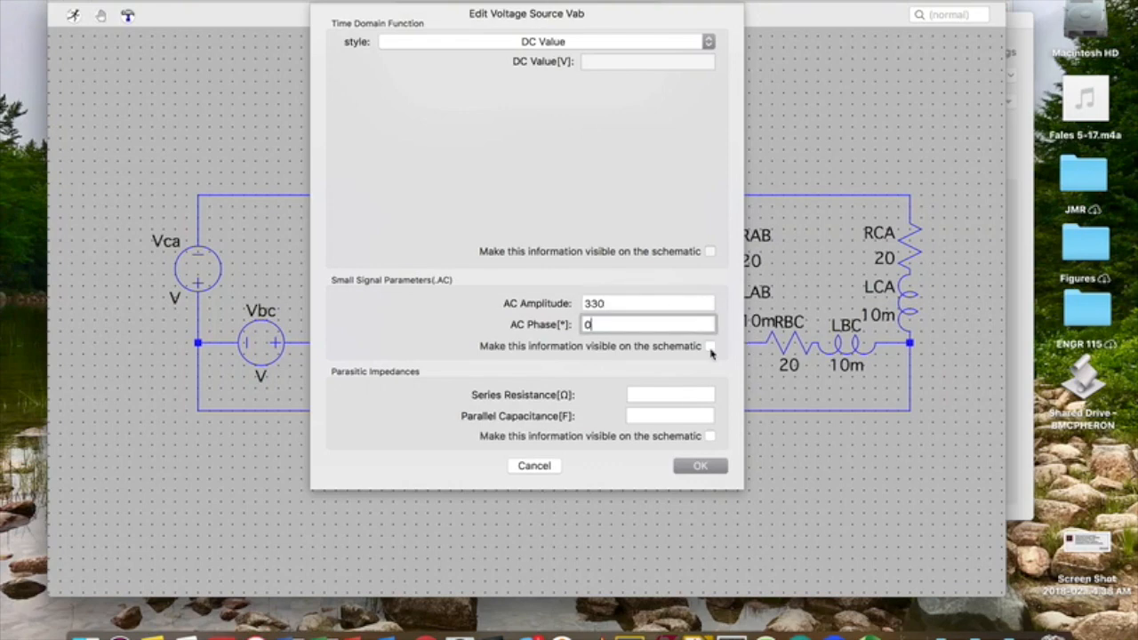
{"action": "left_click", "coordinate": [710, 346]}
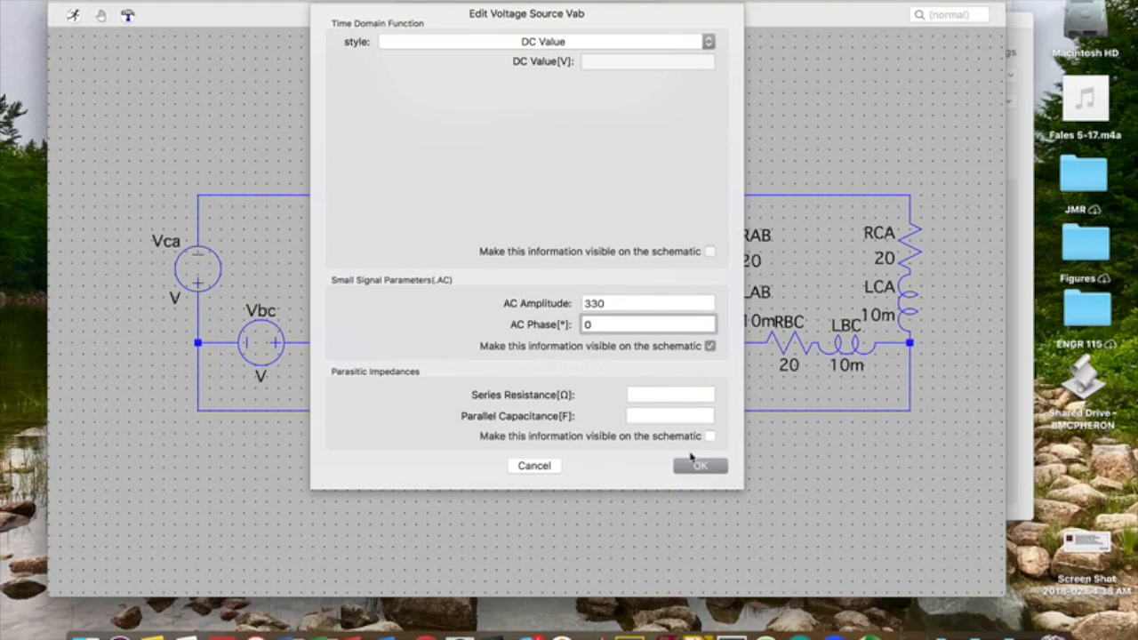
{"action": "left_click", "coordinate": [700, 465]}
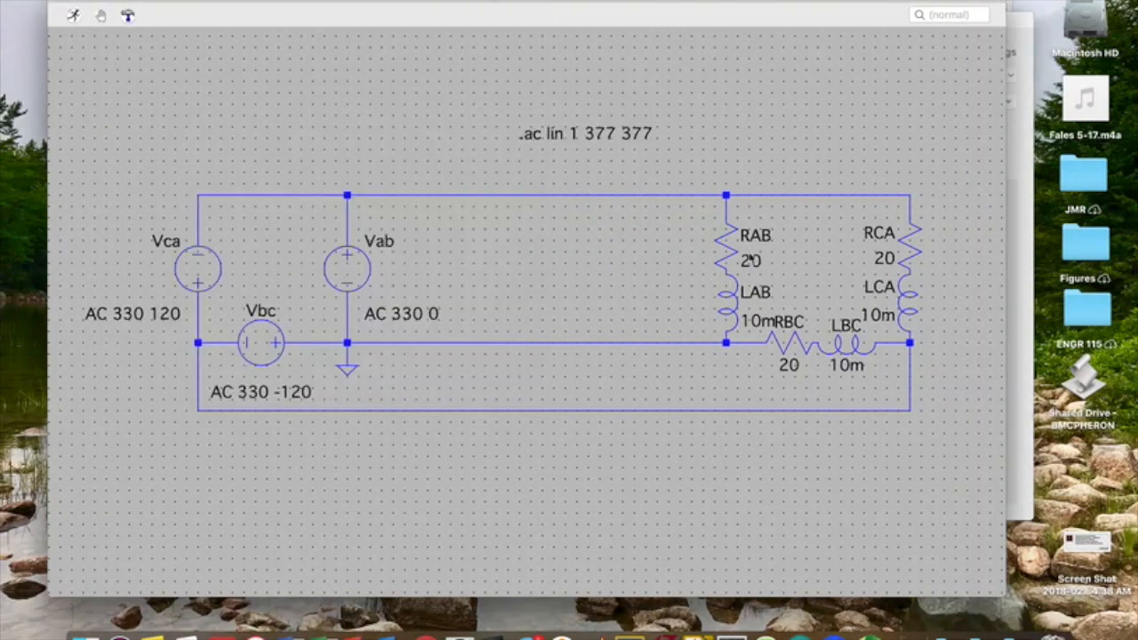
{"action": "mouse_move", "coordinate": [763, 323]}
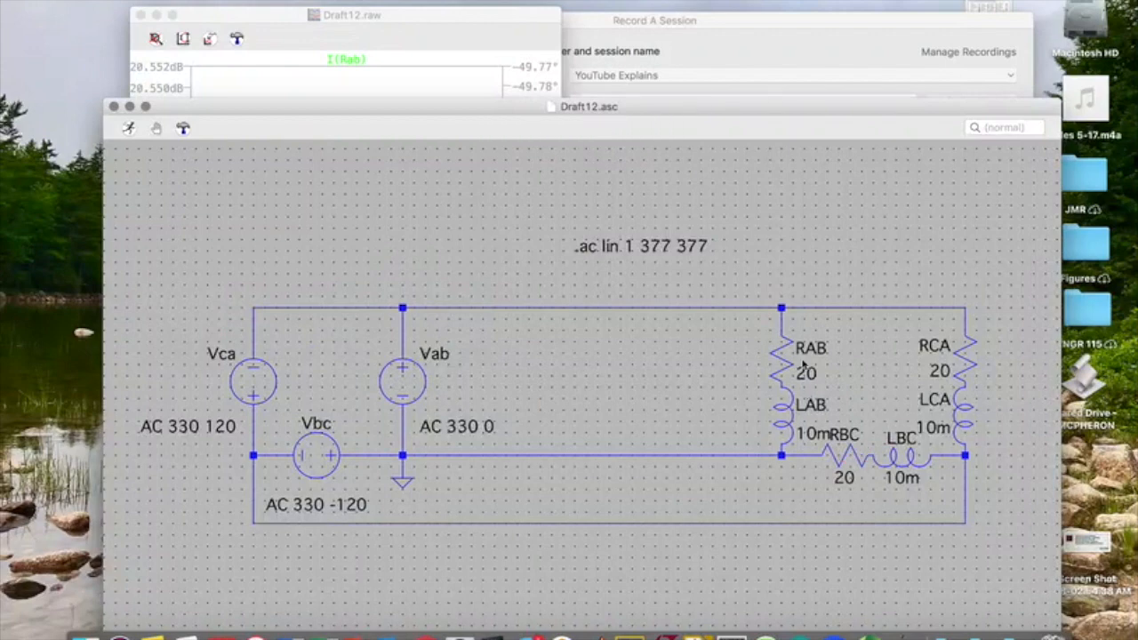
{"action": "mouse_move", "coordinate": [795, 346]}
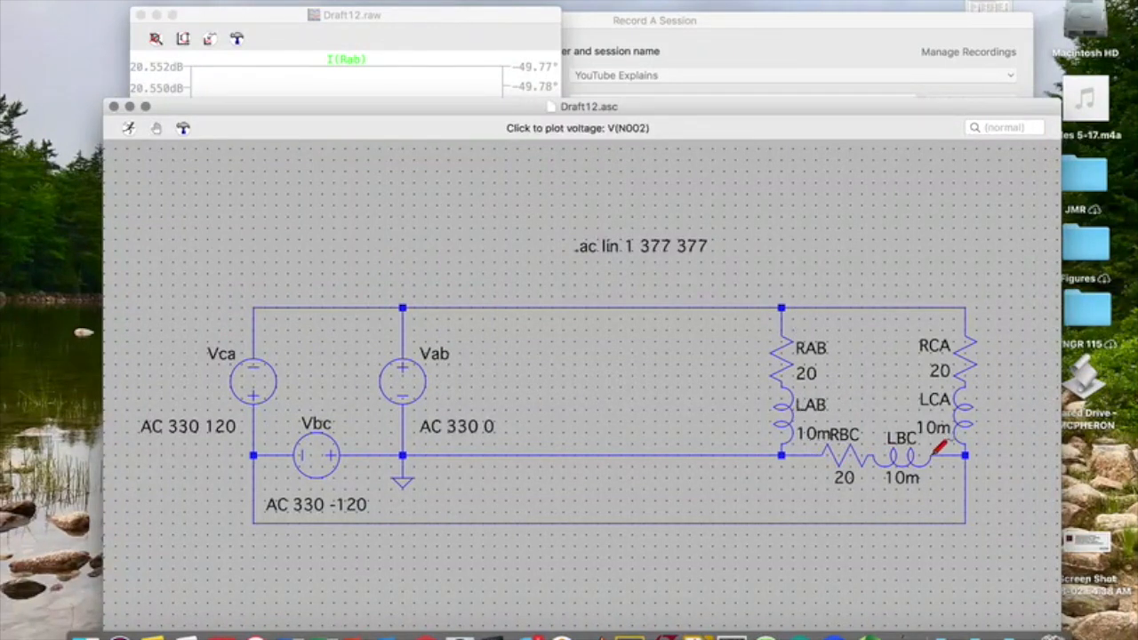
{"action": "mouse_move", "coordinate": [876, 432]}
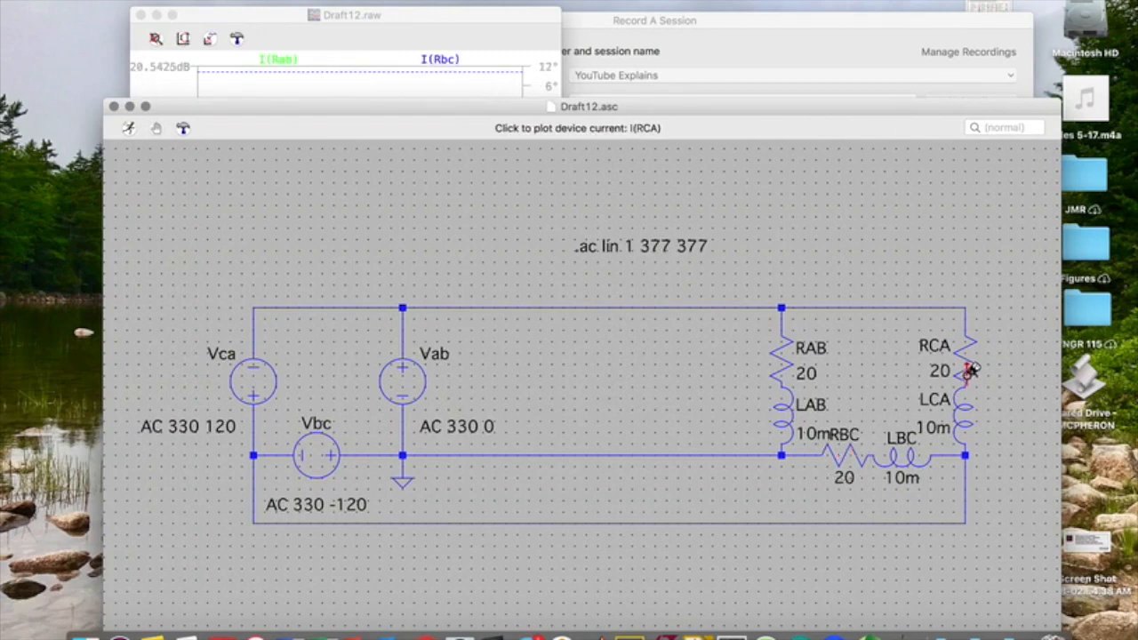
Step: Probe resistor RCA to add its current I(Rca) to the plot
{"action": "left_click", "coordinate": [965, 372]}
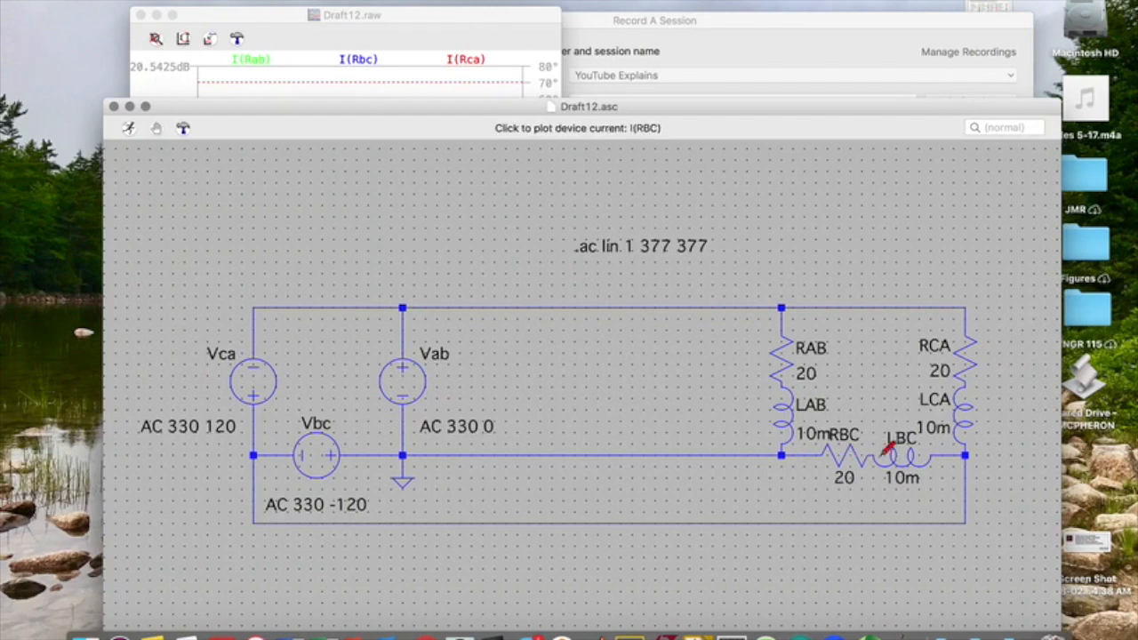
{"action": "mouse_move", "coordinate": [805, 373]}
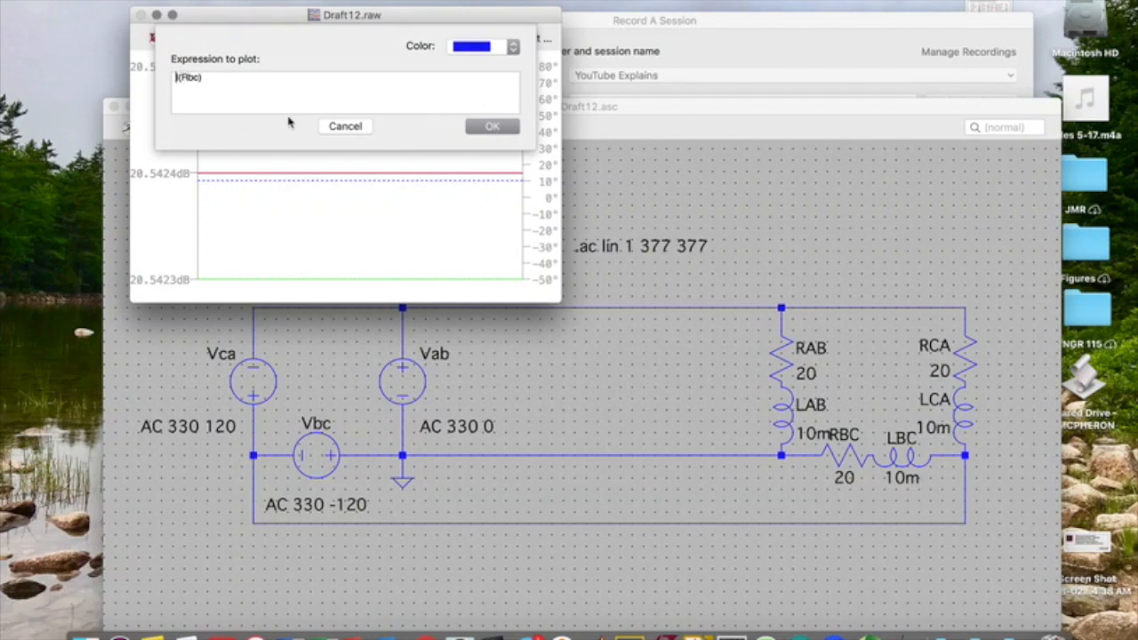
Step: Invert the Rbc trace to −I(Rbc) and show current magnitude on a linear axis
{"action": "left_click", "coordinate": [492, 125]}
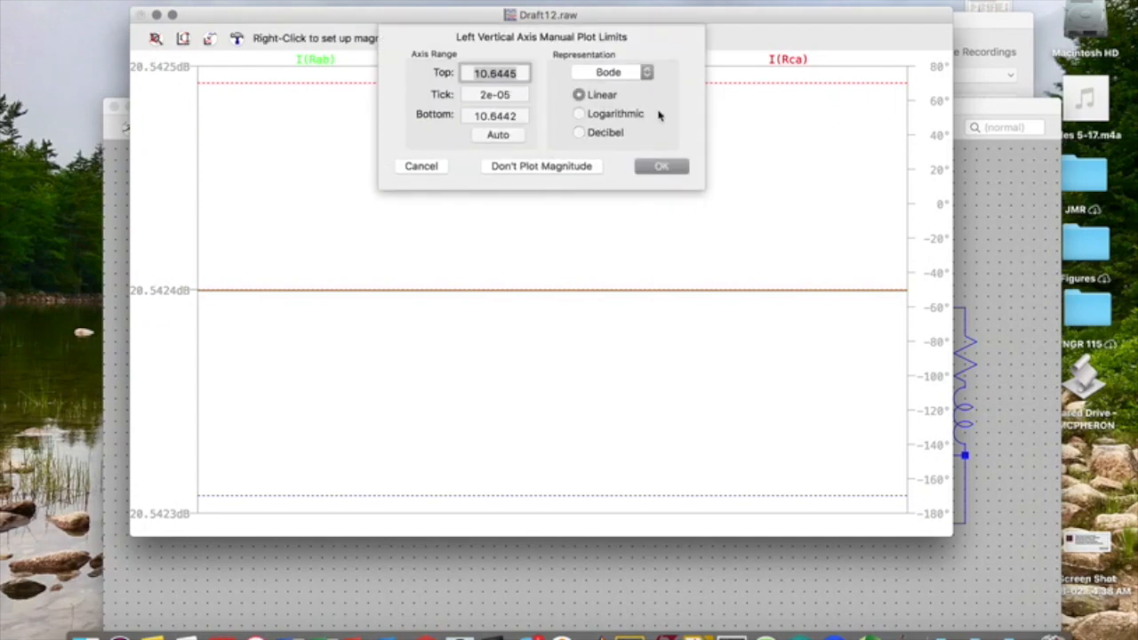
{"action": "left_click", "coordinate": [662, 167]}
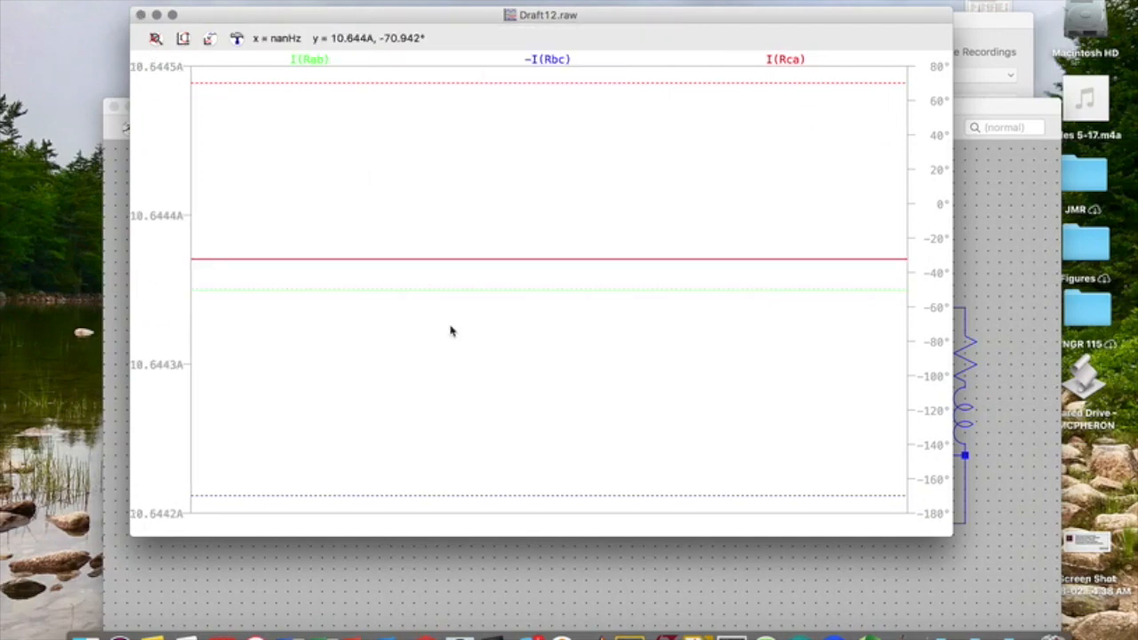
{"action": "mouse_move", "coordinate": [469, 267]}
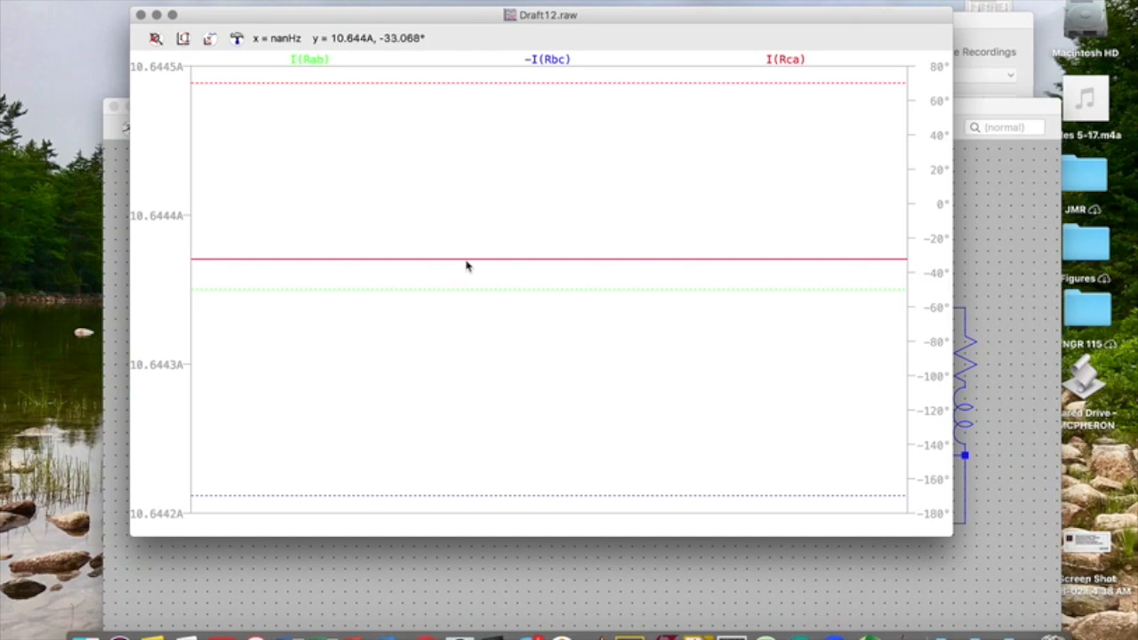
{"action": "mouse_move", "coordinate": [560, 260]}
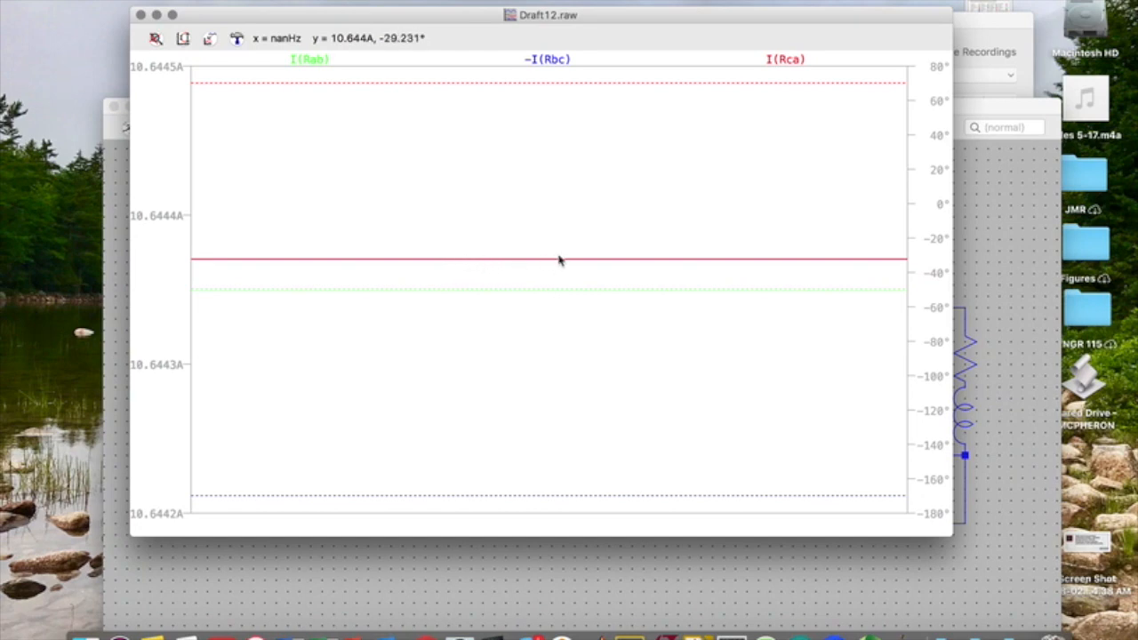
{"action": "mouse_move", "coordinate": [680, 313]}
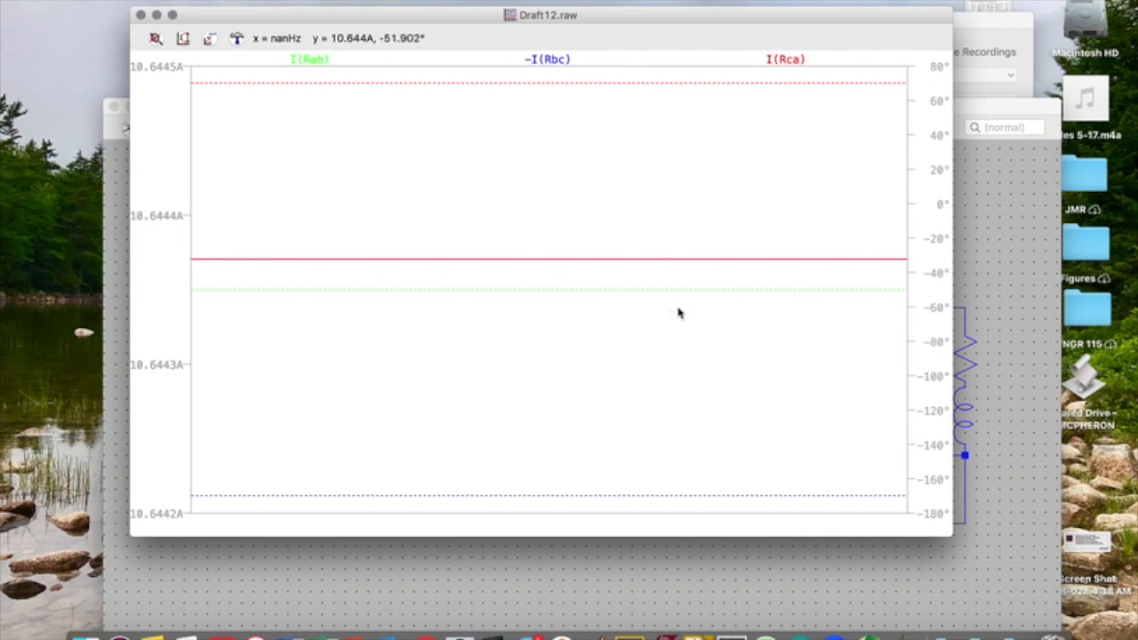
{"action": "mouse_move", "coordinate": [644, 92]}
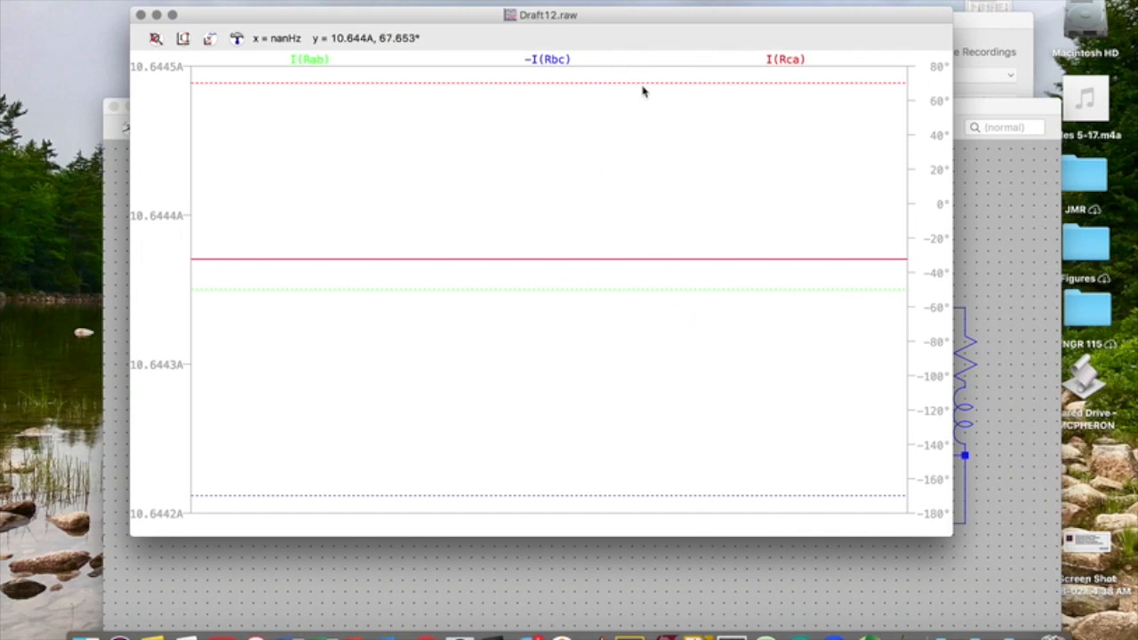
{"action": "mouse_move", "coordinate": [712, 258]}
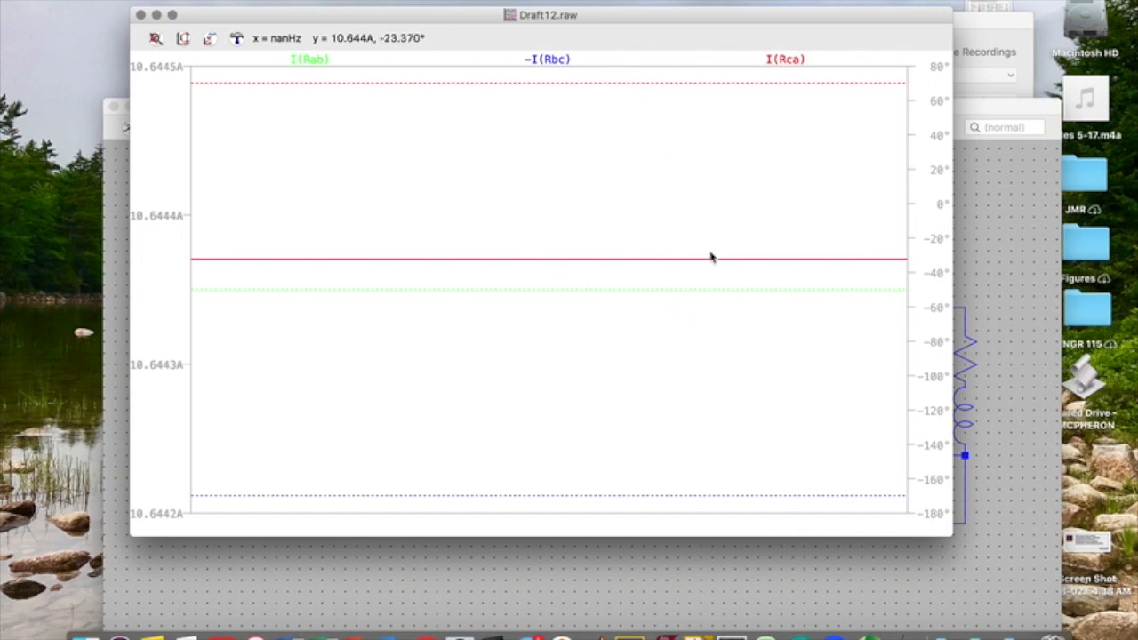
{"action": "mouse_move", "coordinate": [627, 296]}
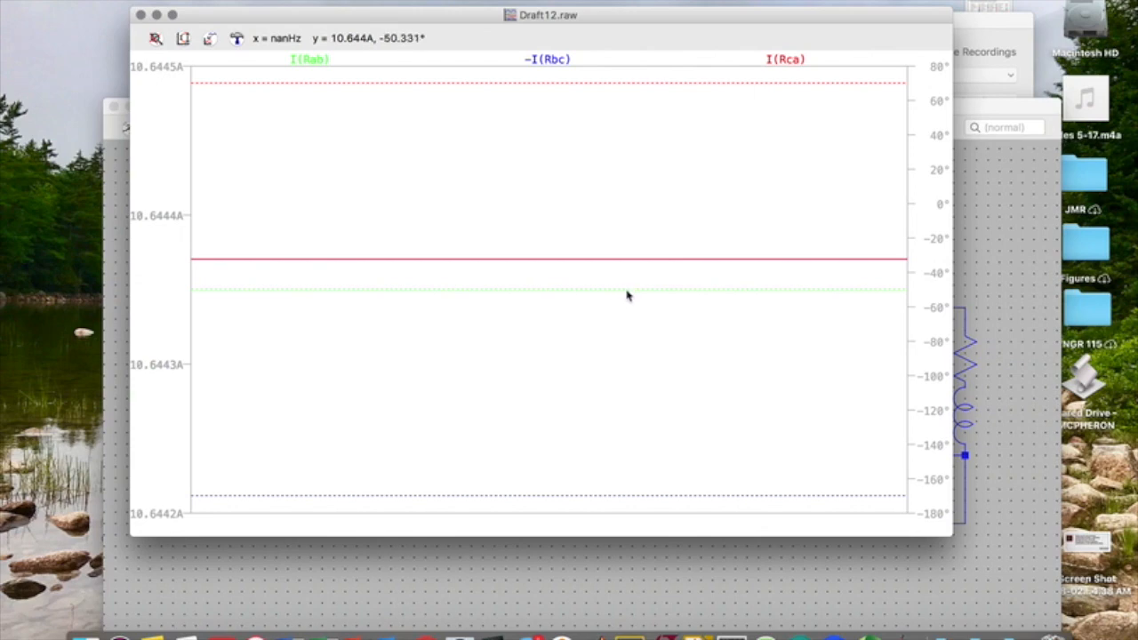
{"action": "mouse_move", "coordinate": [682, 299]}
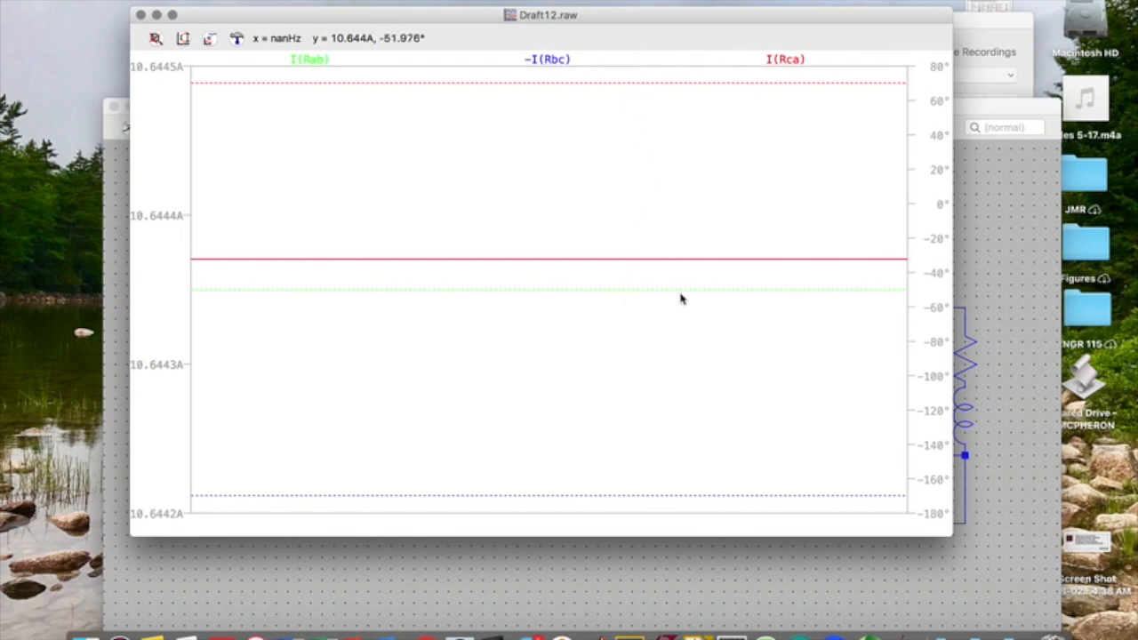
{"action": "mouse_move", "coordinate": [725, 504]}
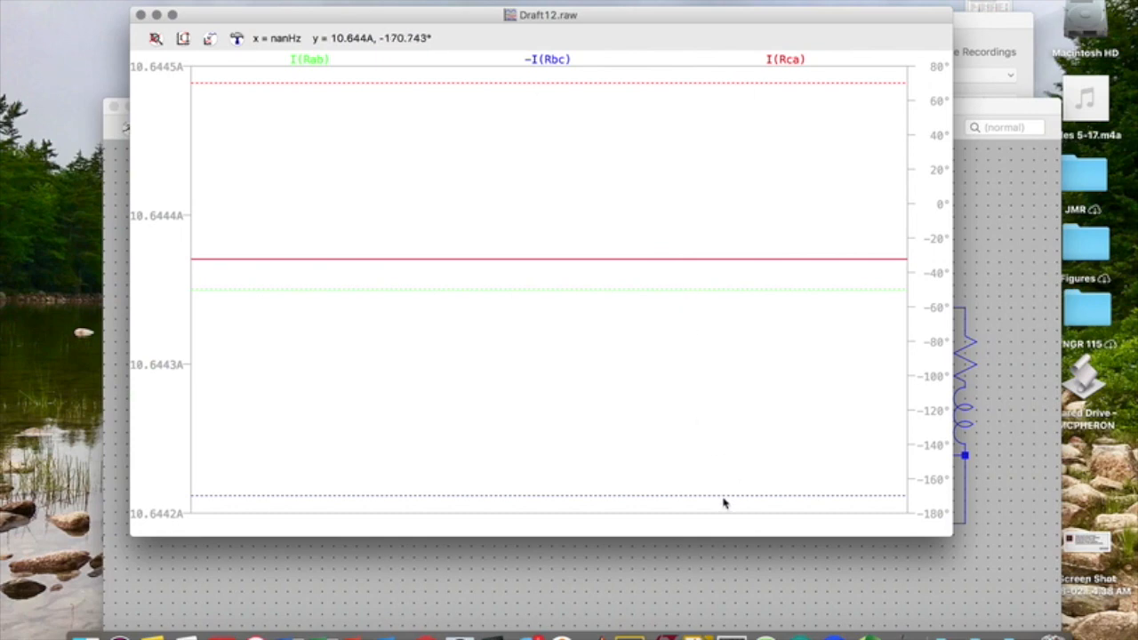
{"action": "mouse_move", "coordinate": [728, 500]}
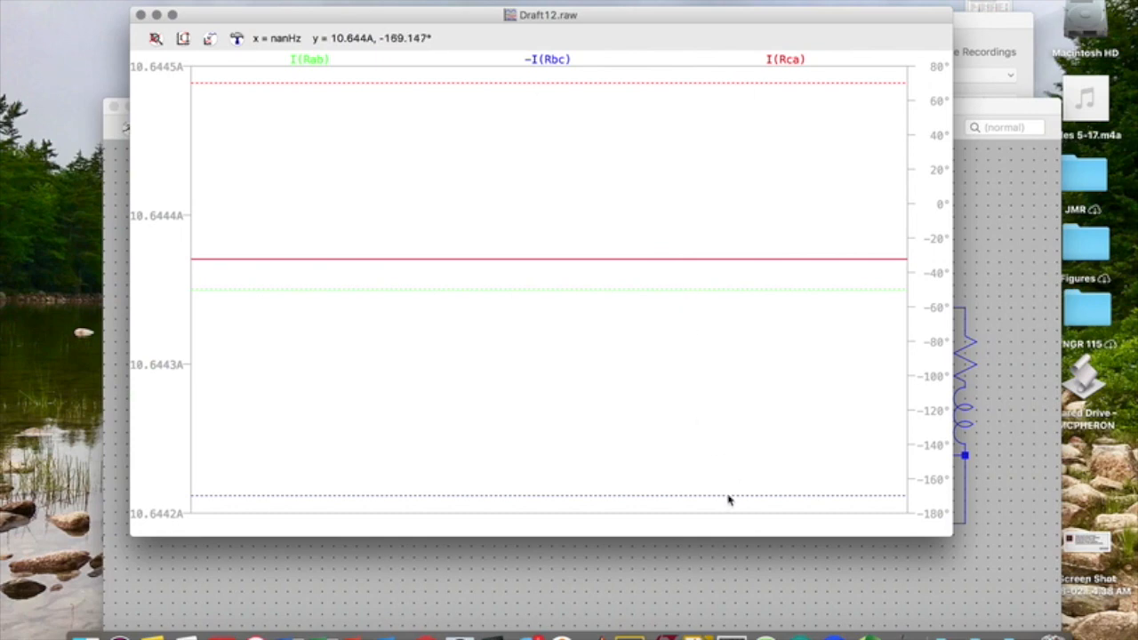
{"action": "mouse_move", "coordinate": [683, 487]}
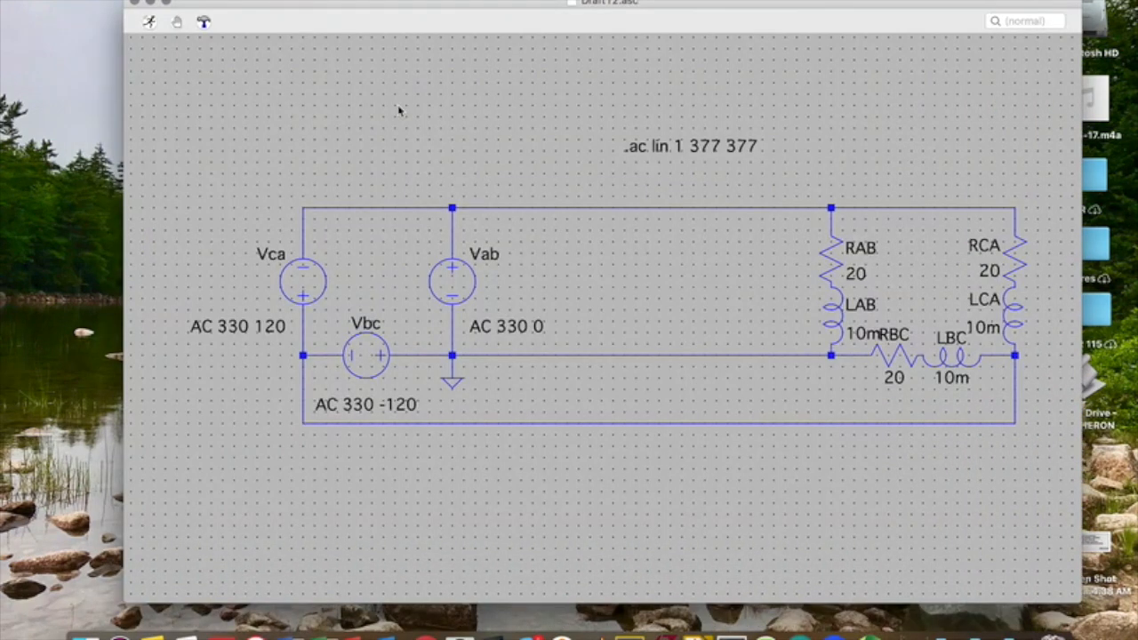
Step: Change the analysis directive text to '.tran 120ms'
{"action": "double_click", "coordinate": [691, 146]}
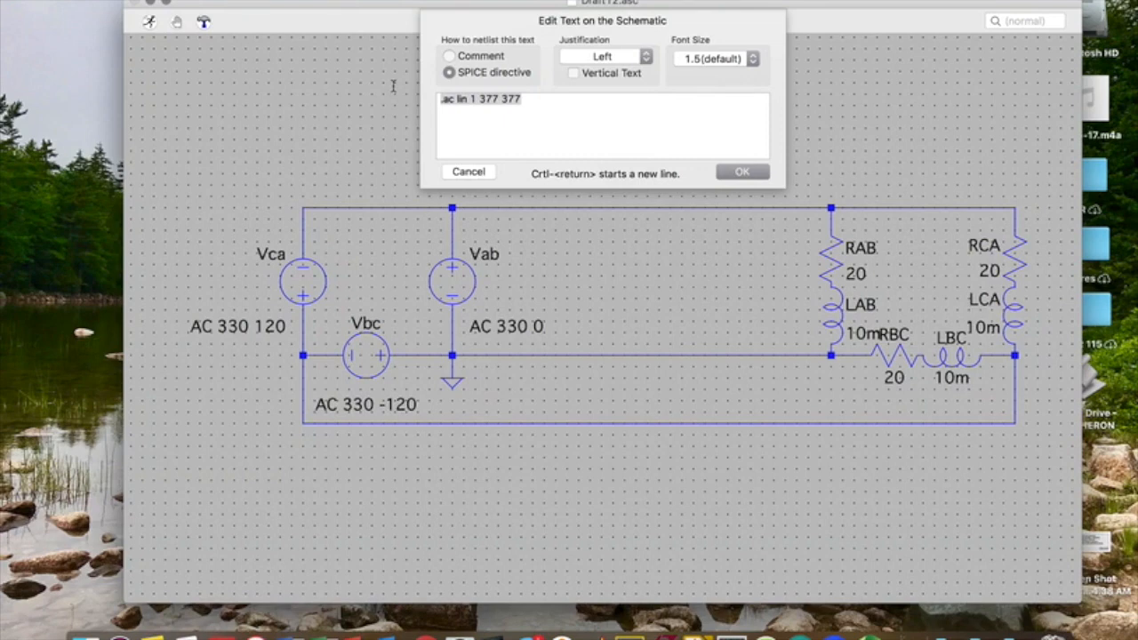
{"action": "type", "text": ".tran 120ms"}
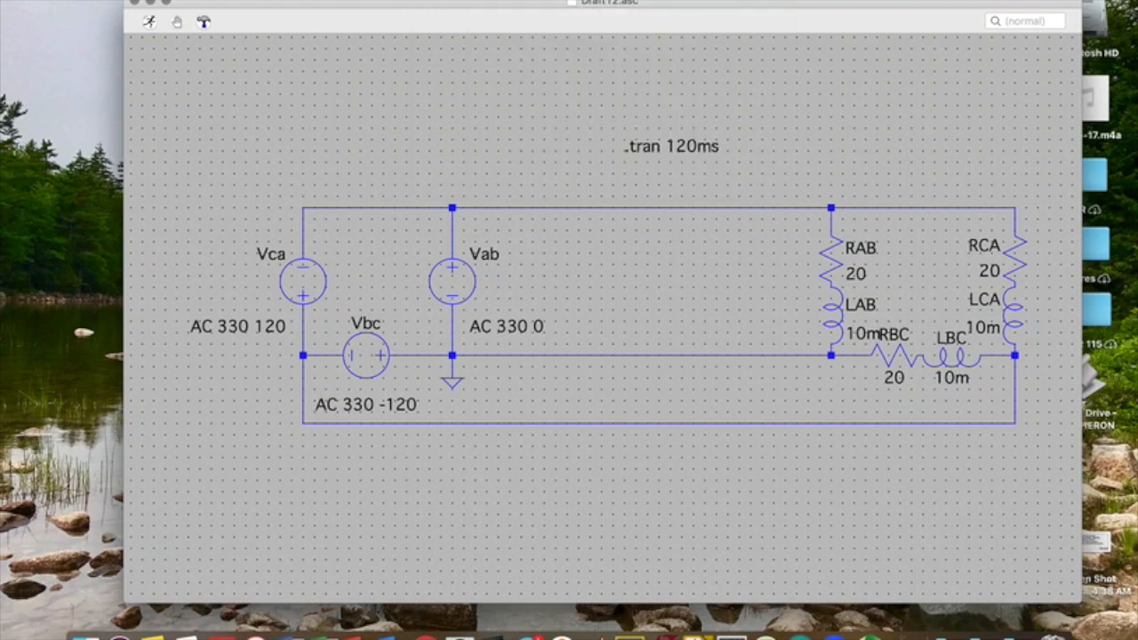
{"action": "mouse_move", "coordinate": [505, 326]}
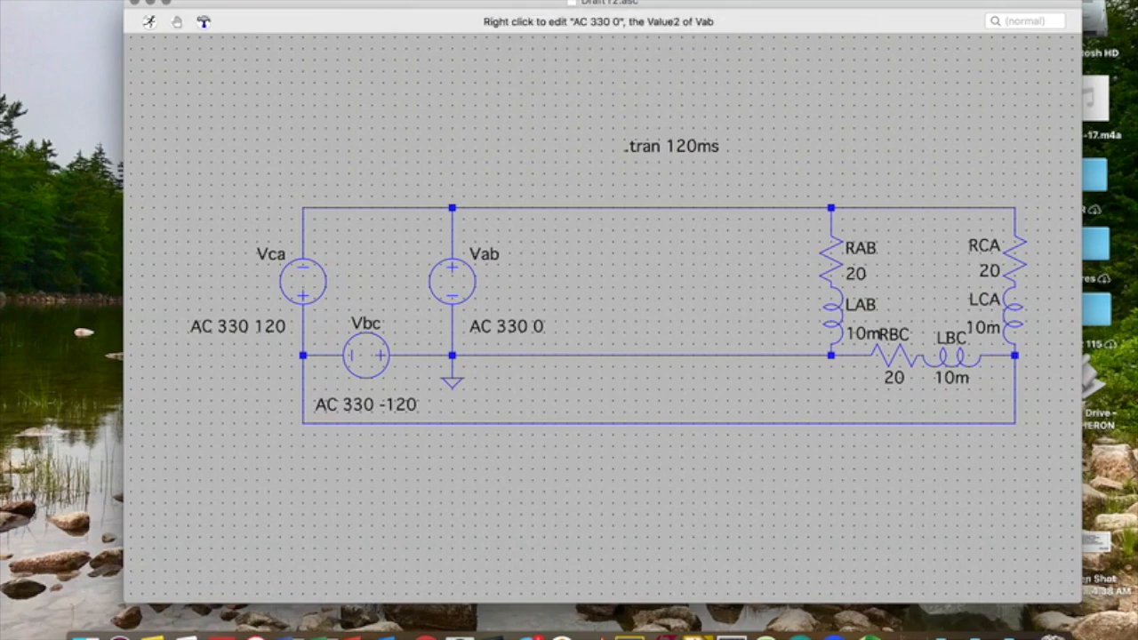
Step: Make Vab a 330 V SINE source, then run and dismiss the over-defined loop error
{"action": "right_click", "coordinate": [451, 280]}
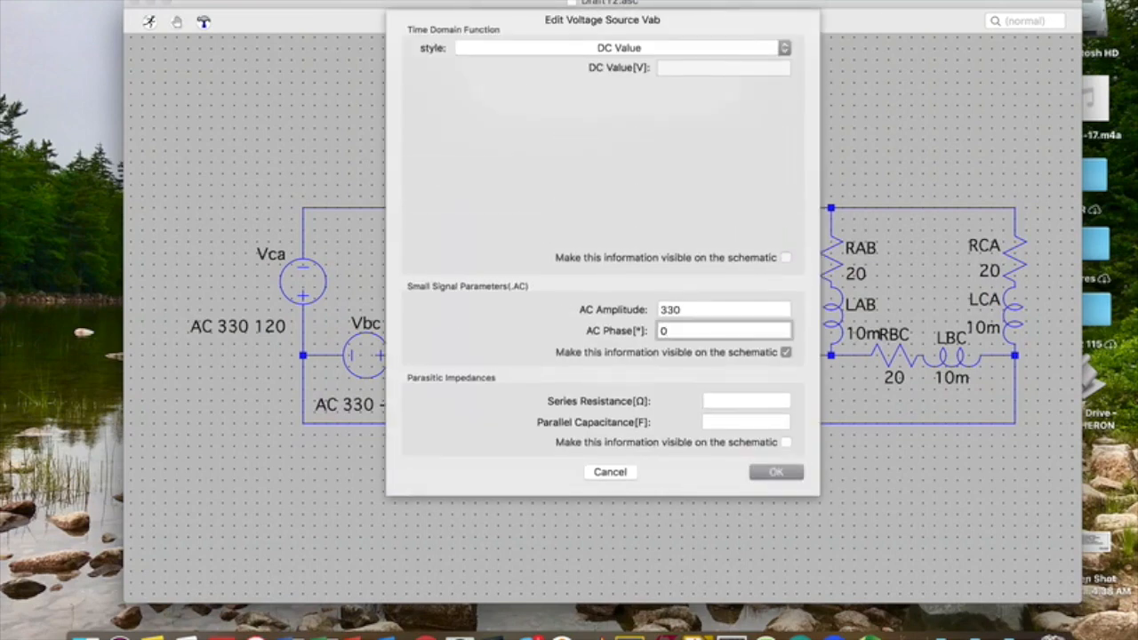
{"action": "left_click", "coordinate": [618, 47]}
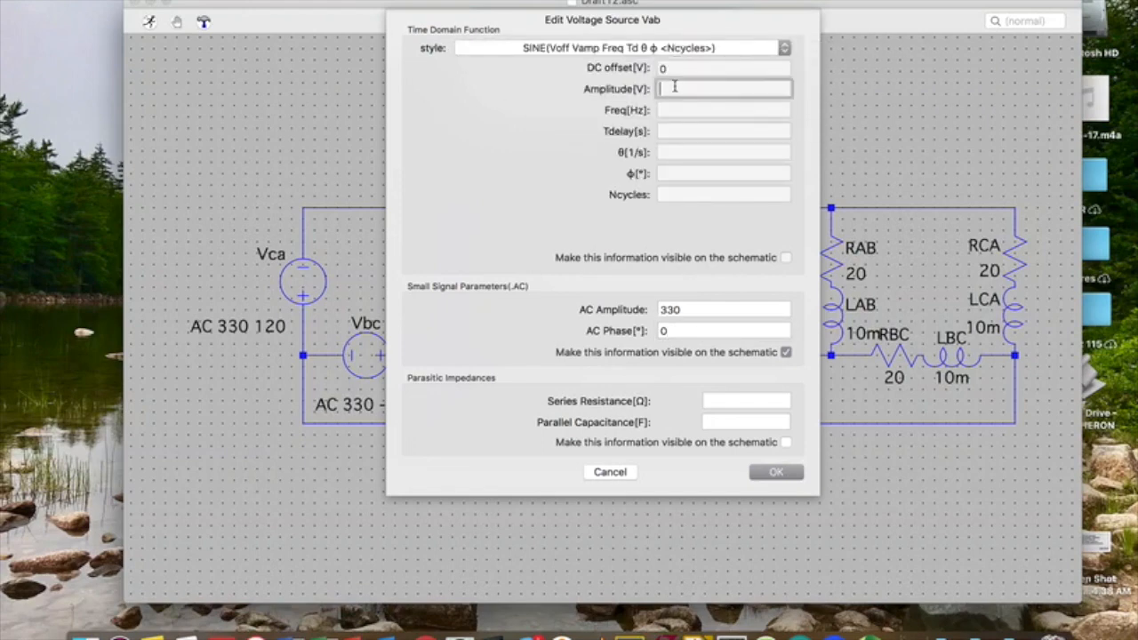
{"action": "type", "text": "330"}
{"action": "left_click", "coordinate": [724, 110]}
{"action": "type", "text": "60"}
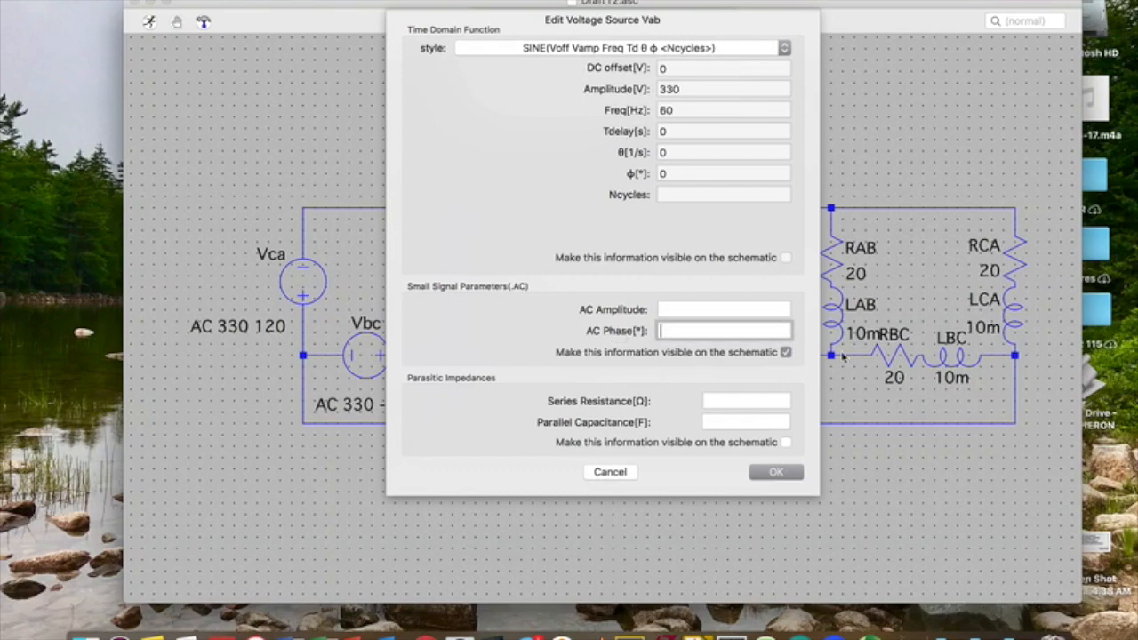
{"action": "mouse_move", "coordinate": [781, 261]}
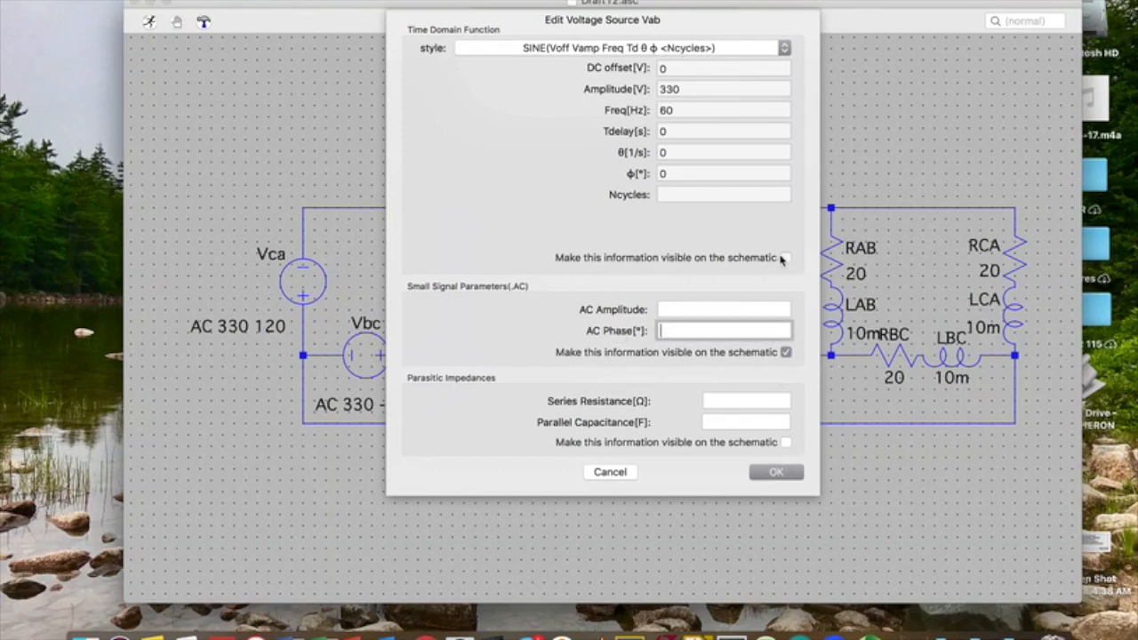
{"action": "left_click", "coordinate": [785, 257]}
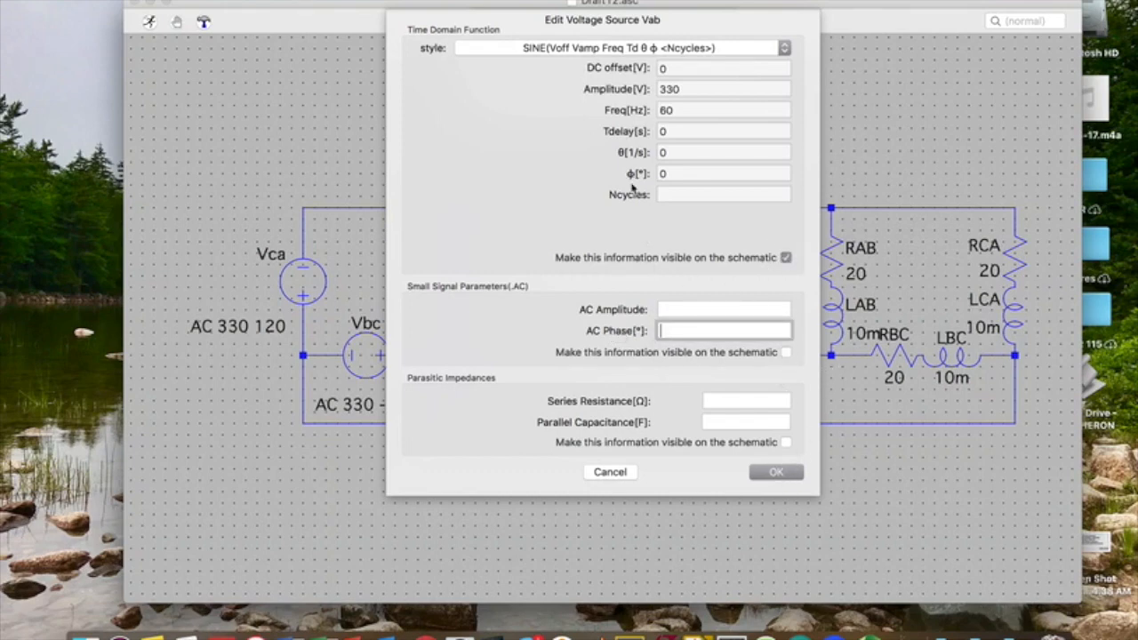
{"action": "left_click", "coordinate": [775, 471]}
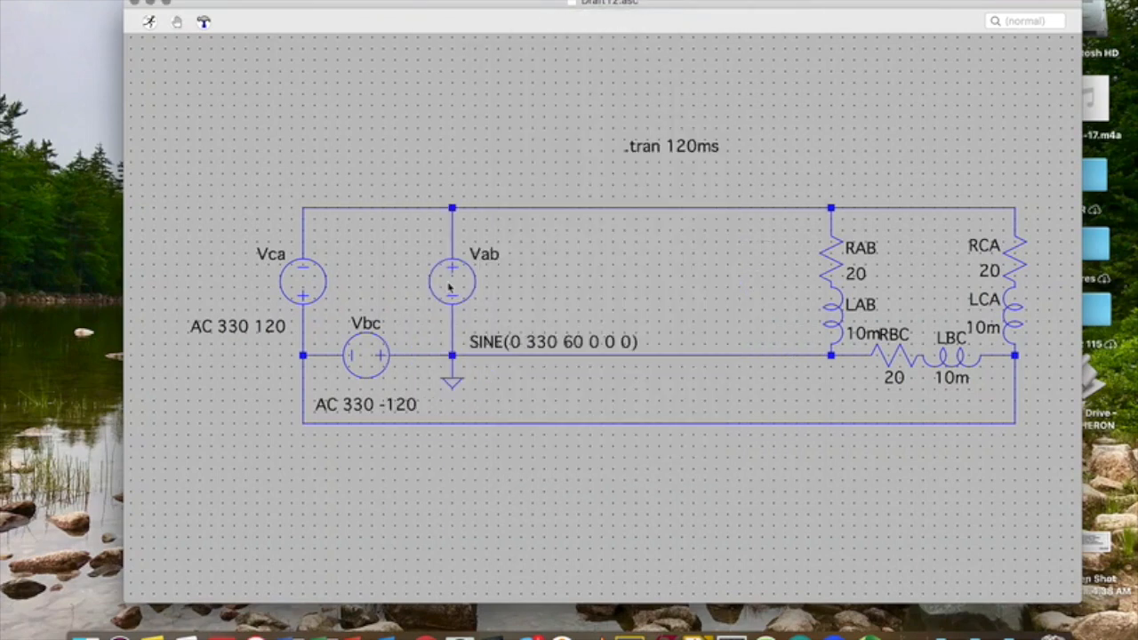
{"action": "mouse_move", "coordinate": [387, 356]}
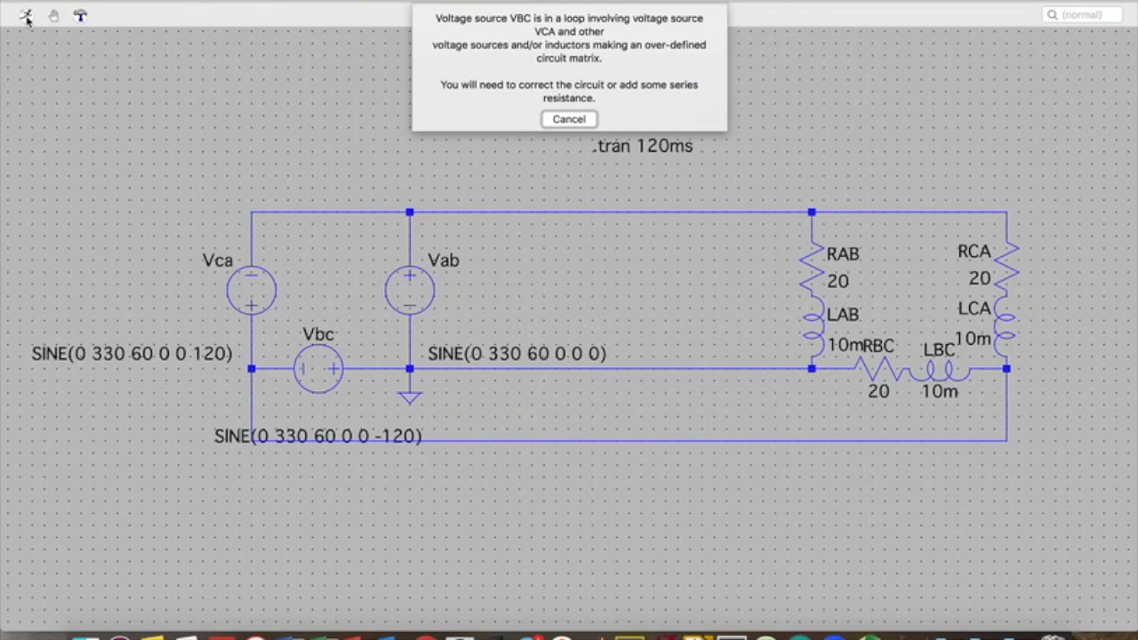
{"action": "left_click", "coordinate": [568, 116]}
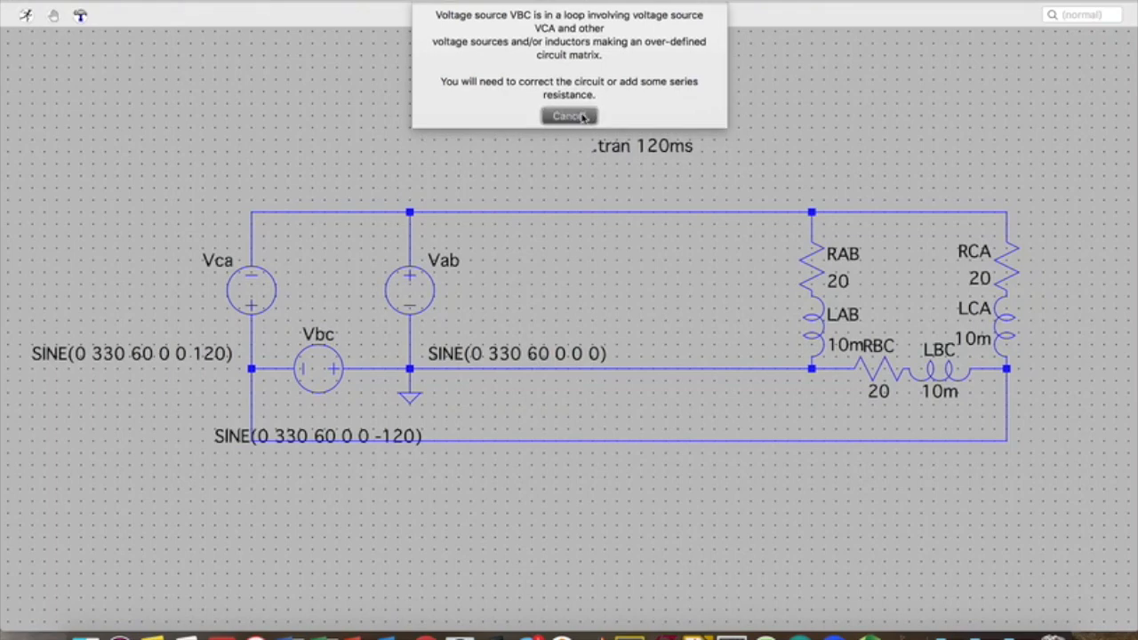
{"action": "left_click", "coordinate": [568, 115]}
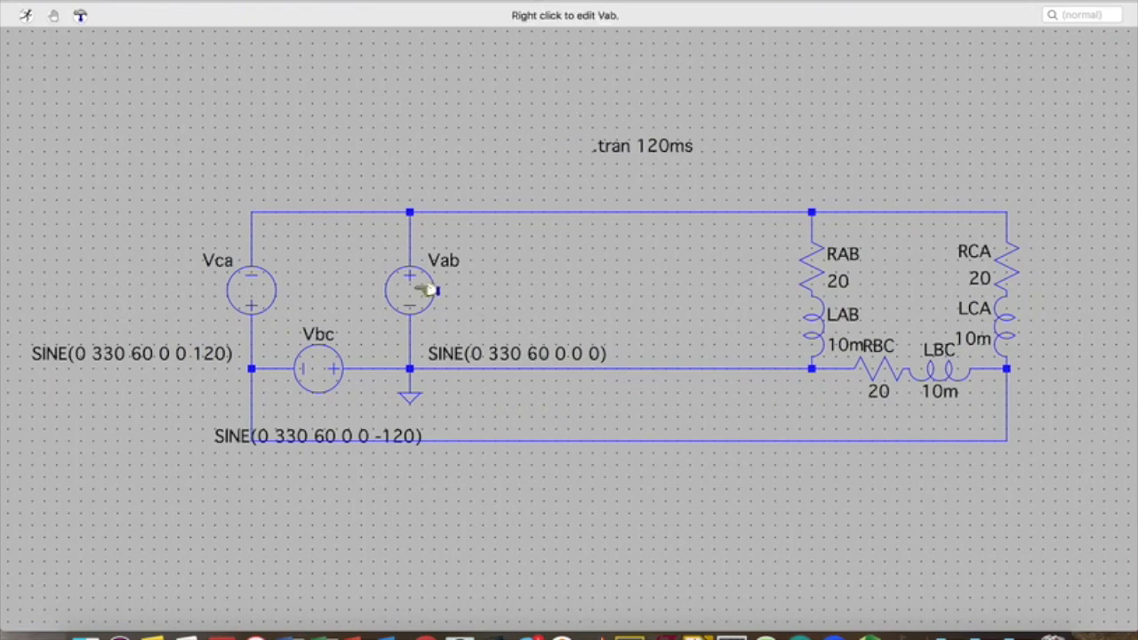
Step: Give source Vab a series resistance of 0.001 Ω
{"action": "right_click", "coordinate": [409, 289]}
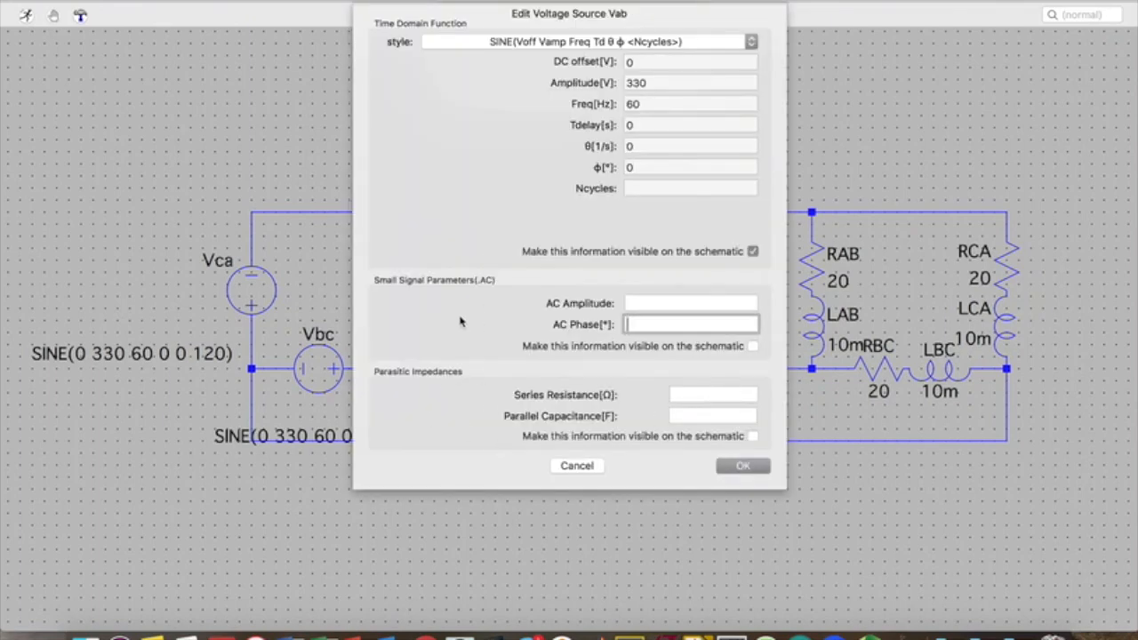
{"action": "left_click", "coordinate": [712, 395]}
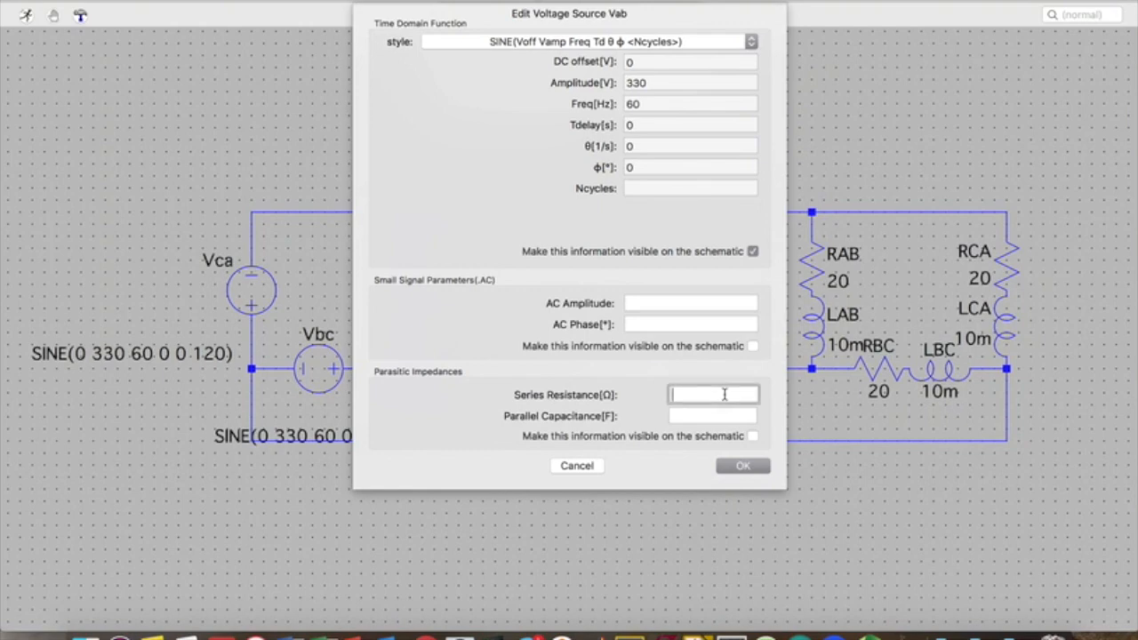
{"action": "type", "text": "0.001"}
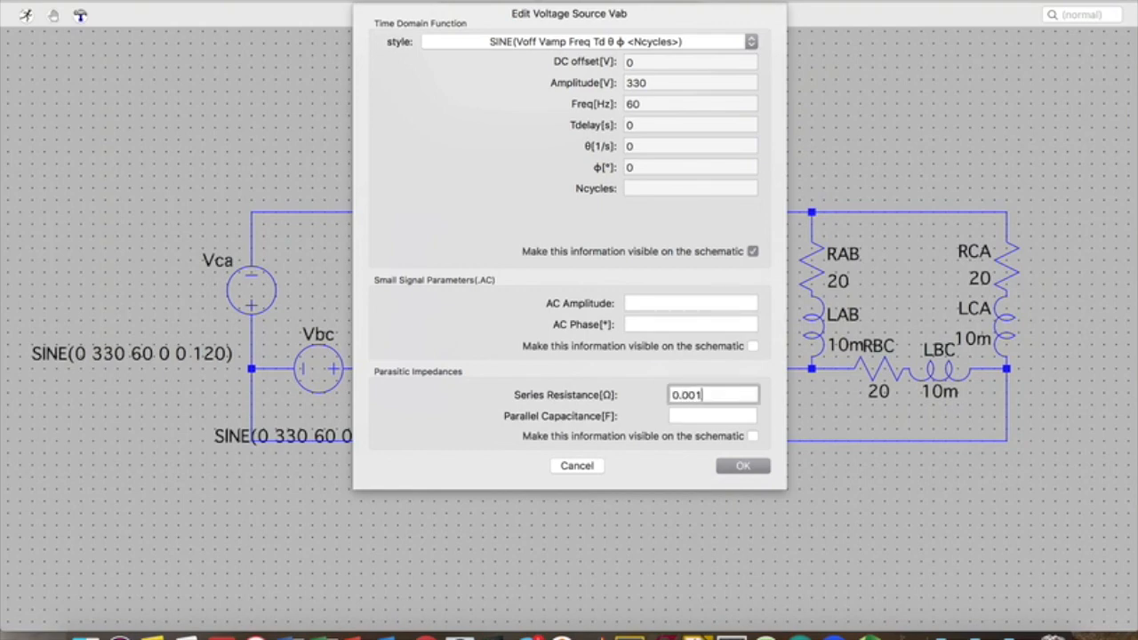
{"action": "mouse_move", "coordinate": [745, 449]}
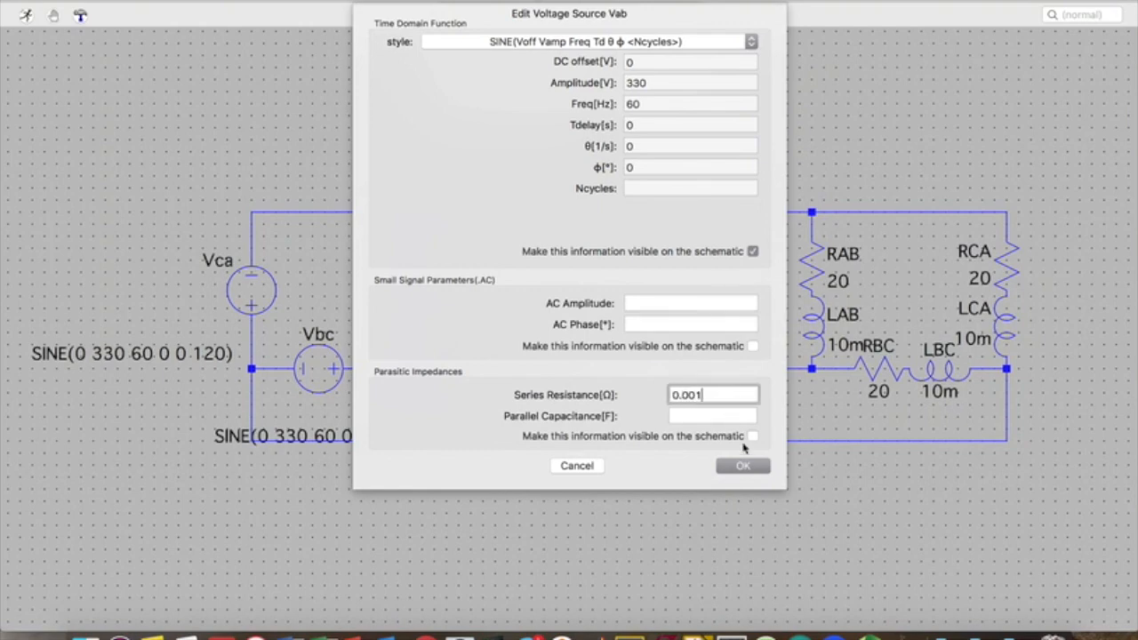
{"action": "left_click", "coordinate": [742, 465]}
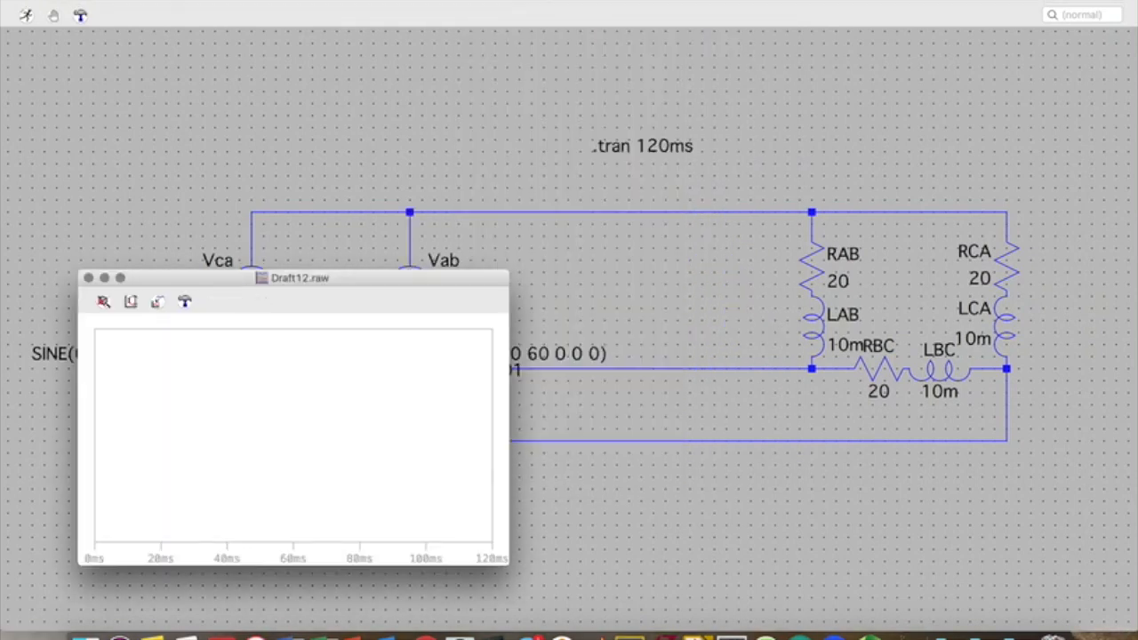
Step: Probe resistor RAB to plot I(Rab), a ±16 A sinusoid over 120 ms
{"action": "left_click", "coordinate": [87, 278]}
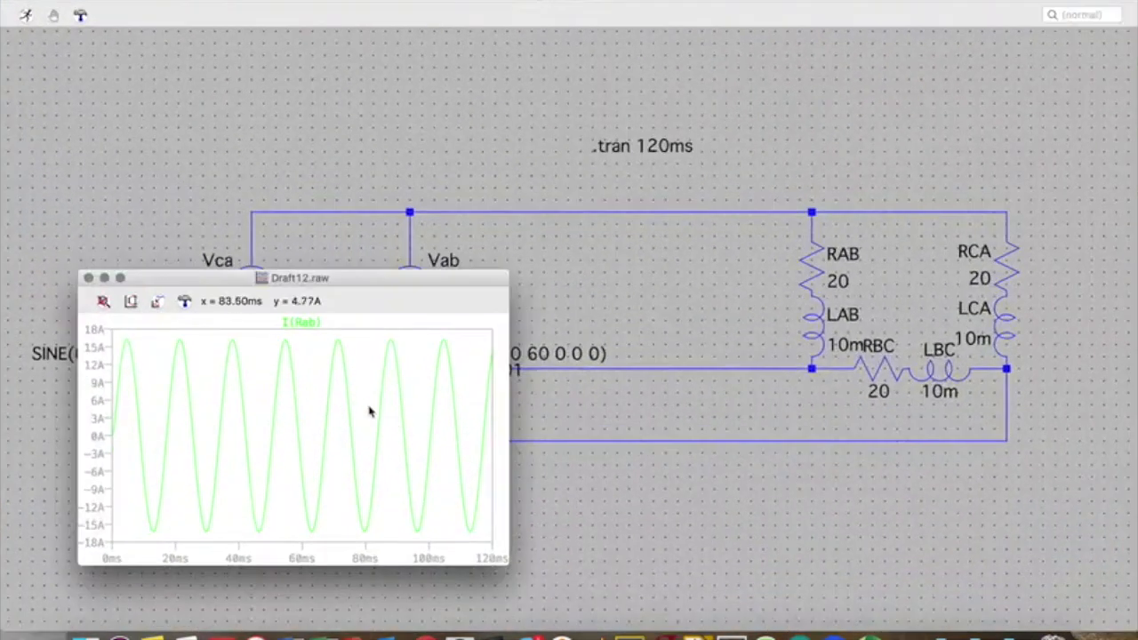
{"action": "mouse_move", "coordinate": [374, 425]}
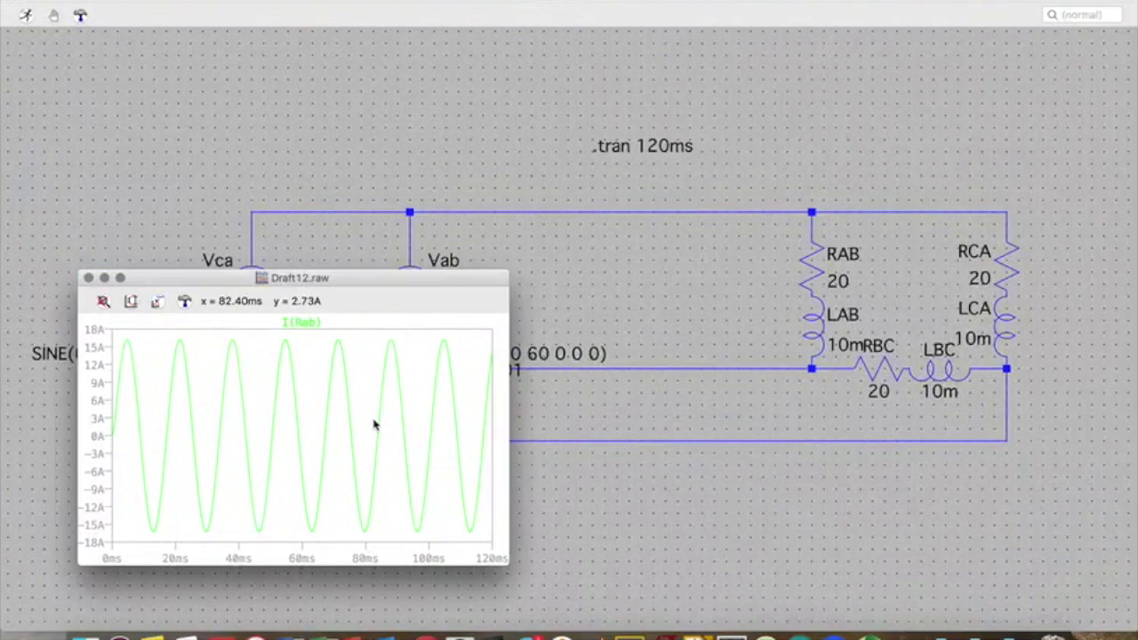